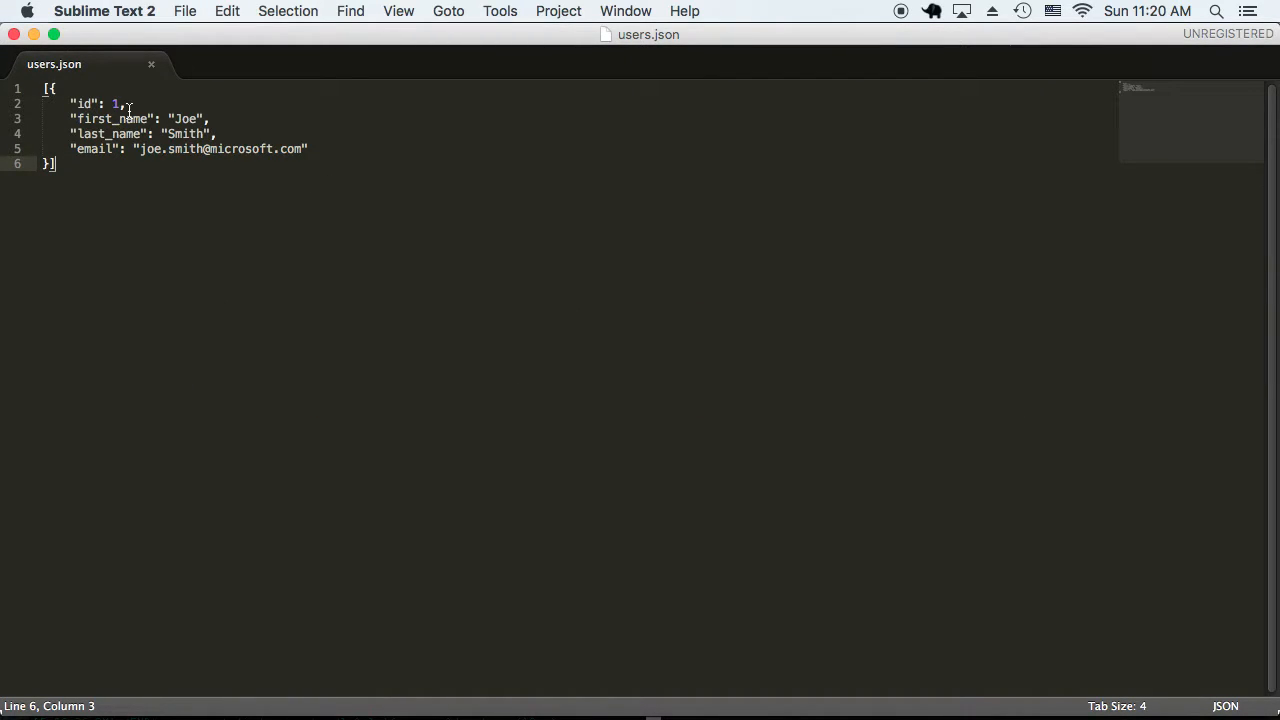
mouse_move(175, 118)
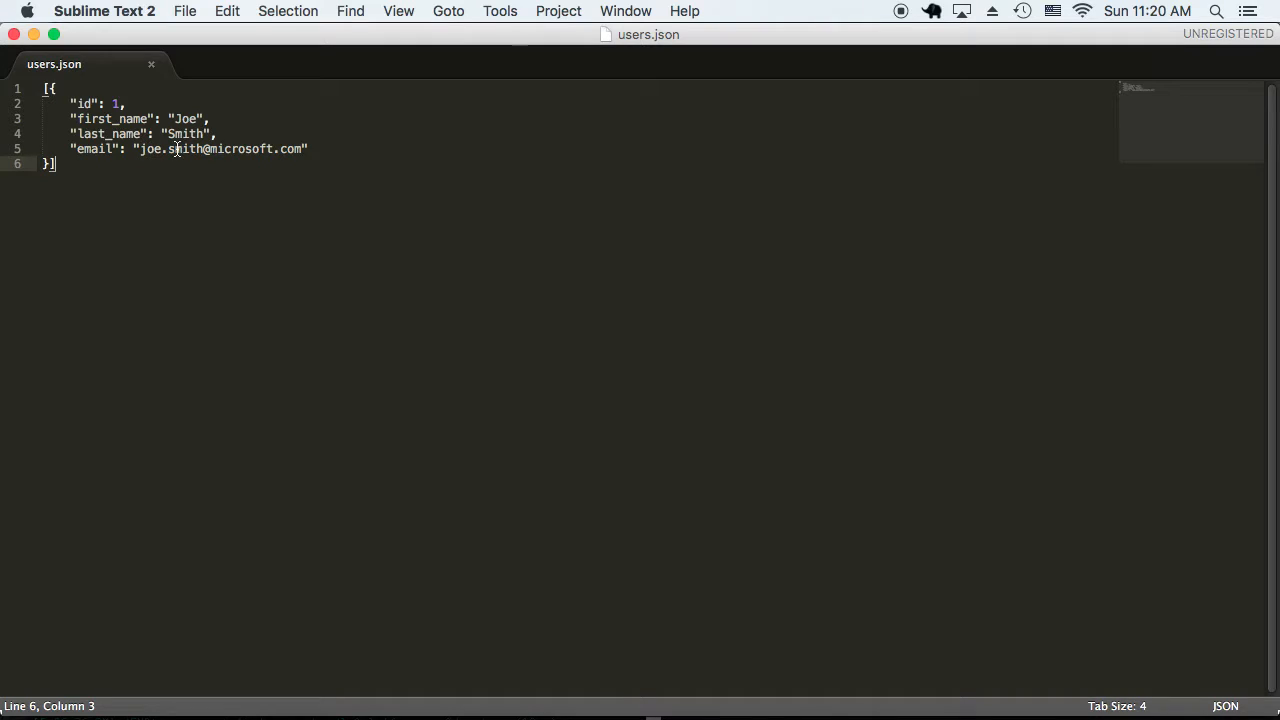
mouse_move(279, 181)
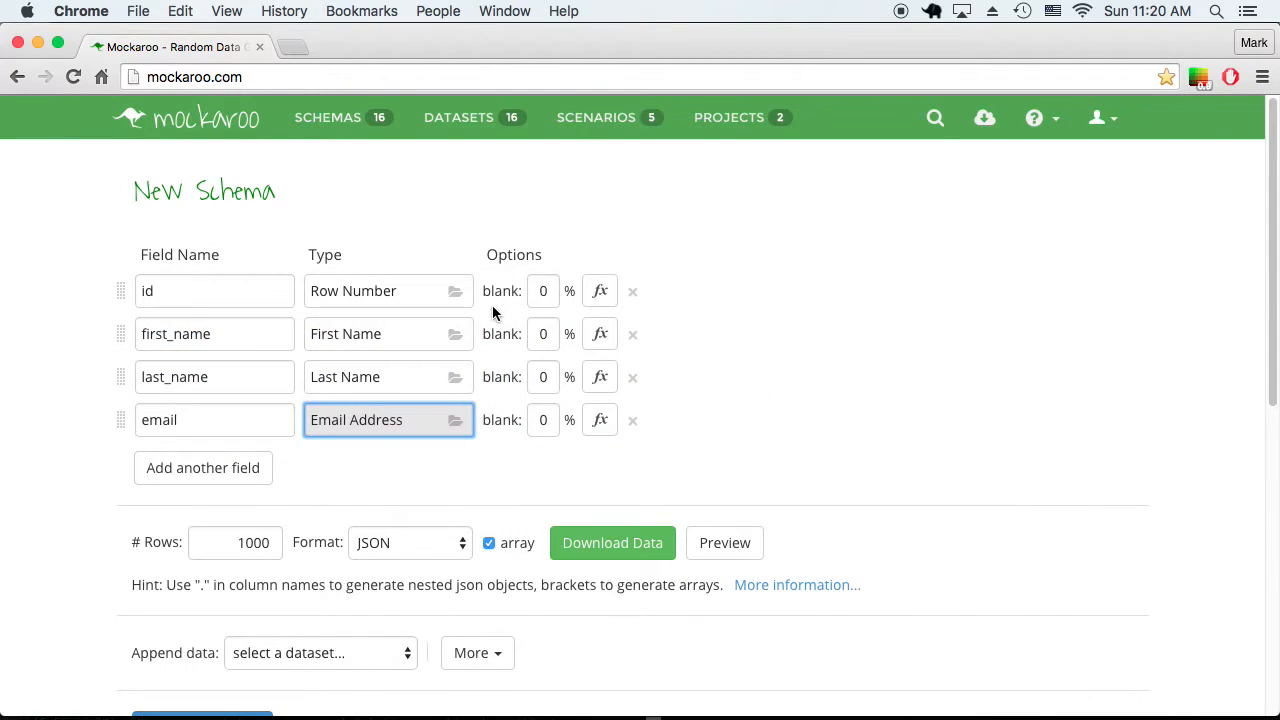
mouse_move(428, 379)
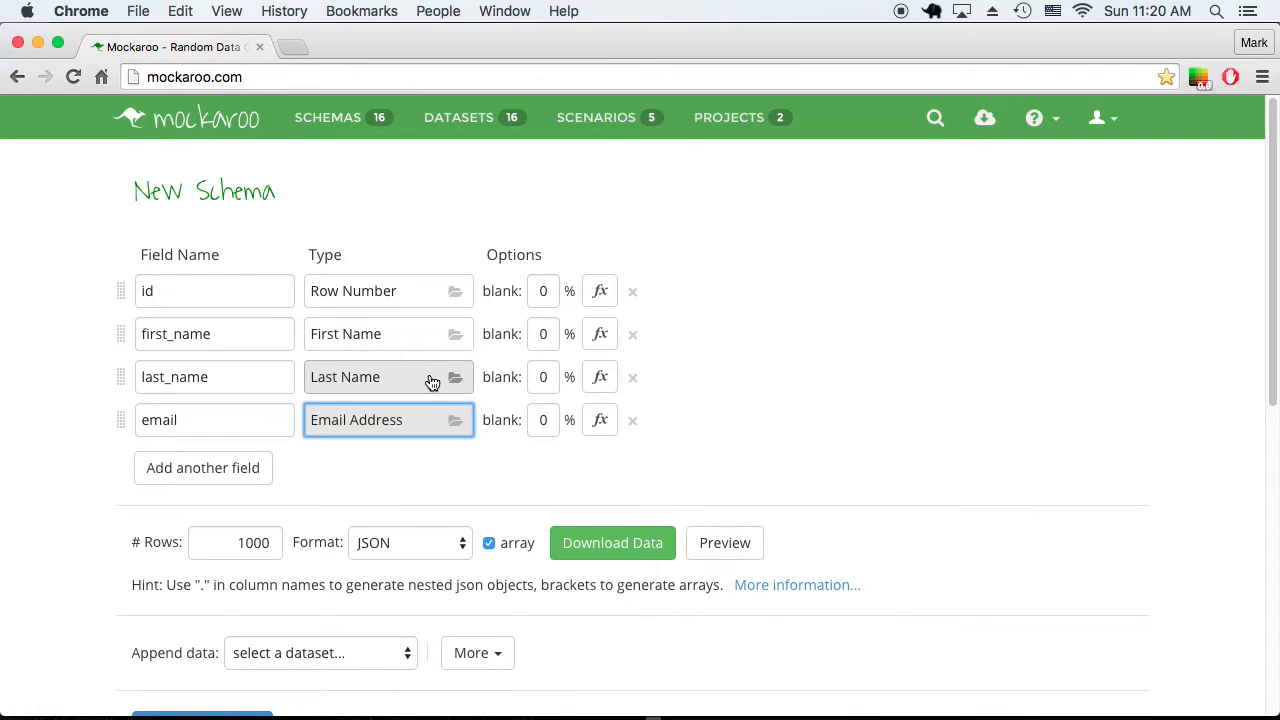
mouse_move(422, 341)
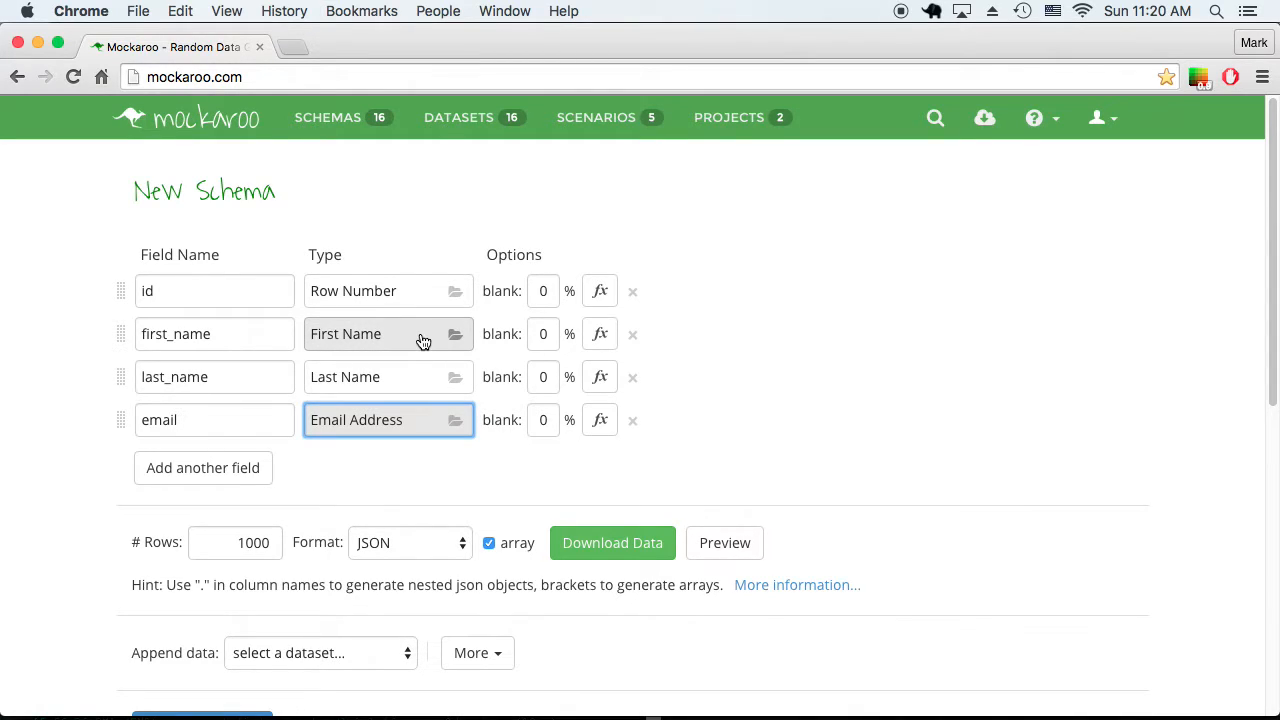
mouse_move(397, 370)
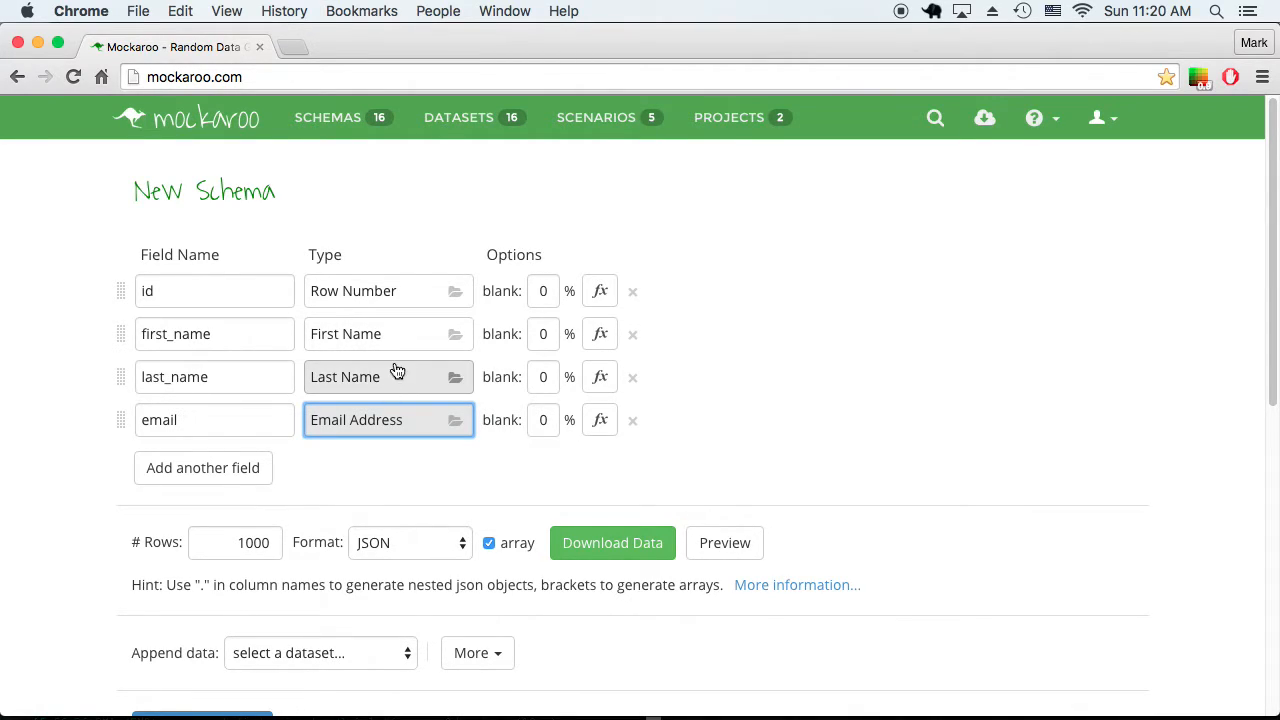
mouse_move(392, 428)
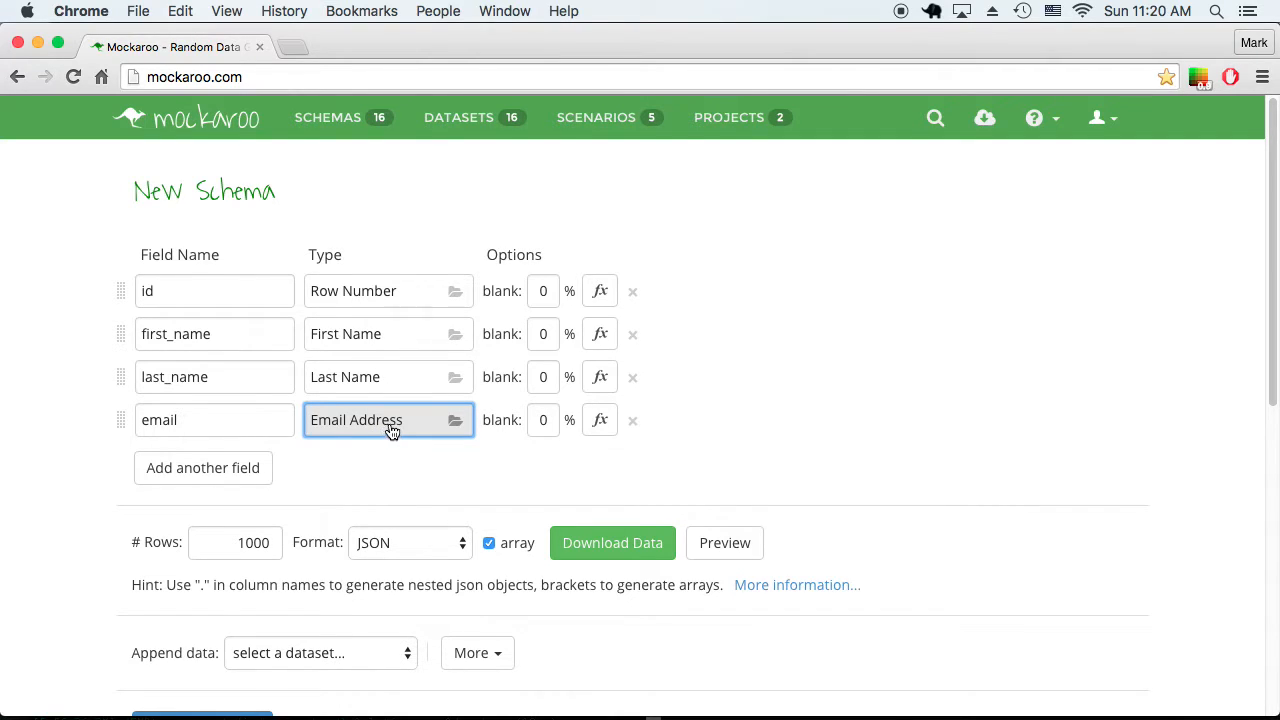
mouse_move(395, 435)
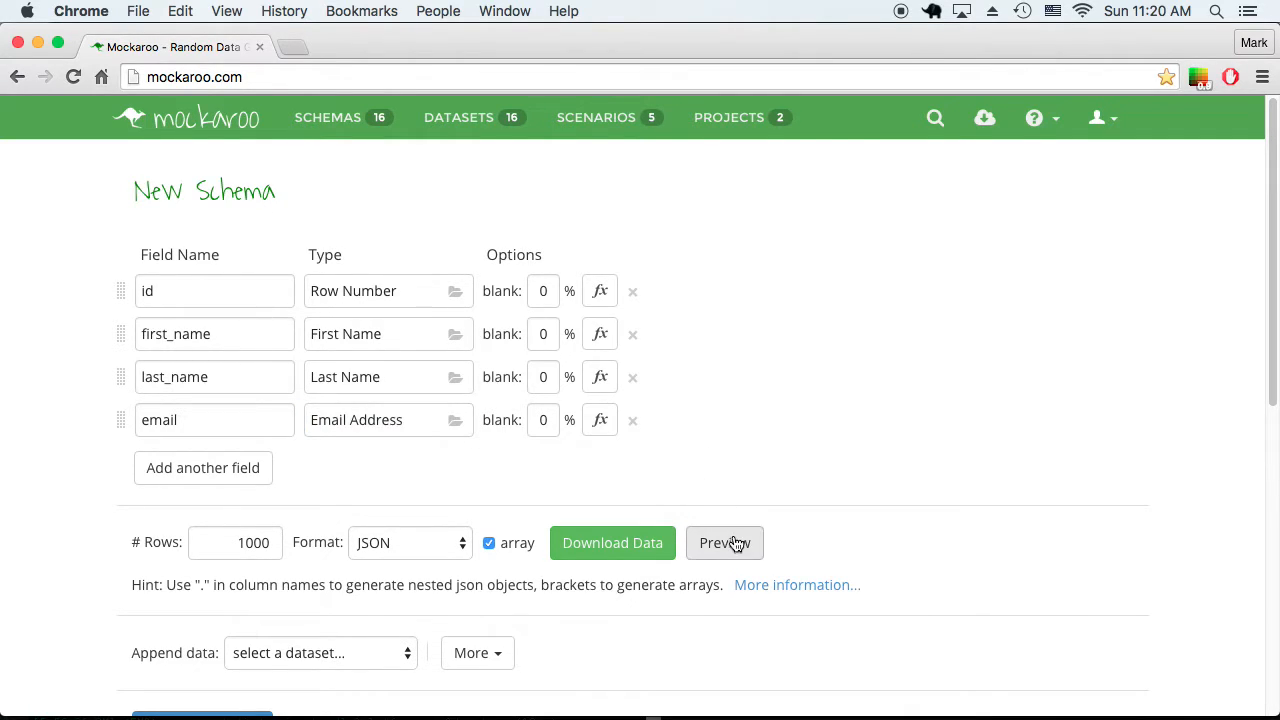
Check the generated preview data, then change the email field's type to Formula.
click(725, 543)
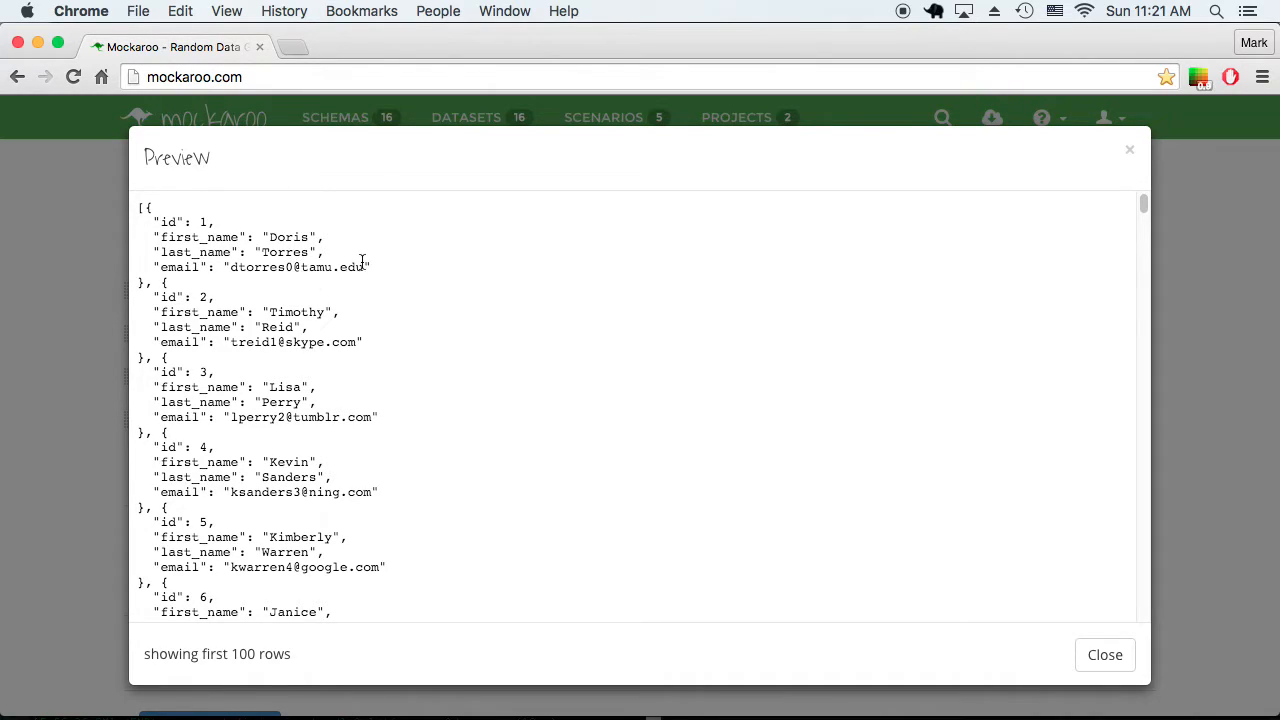
mouse_move(291, 296)
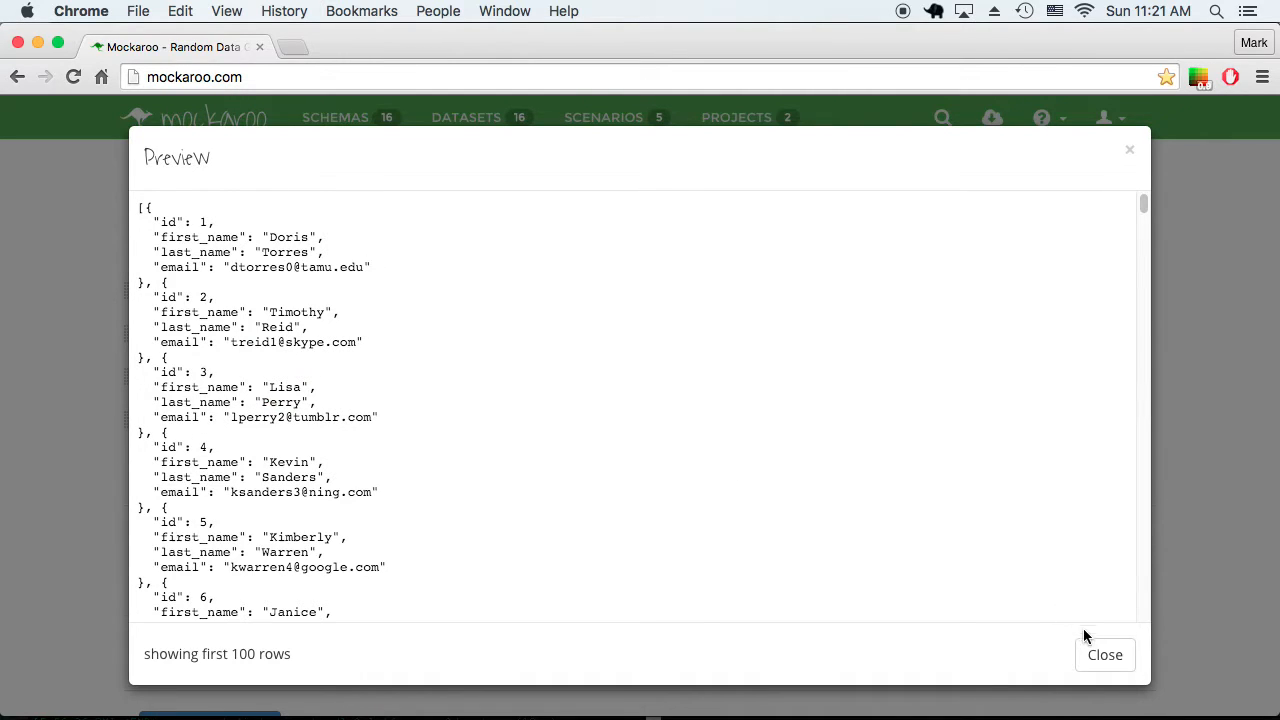
click(1105, 654)
text(F)
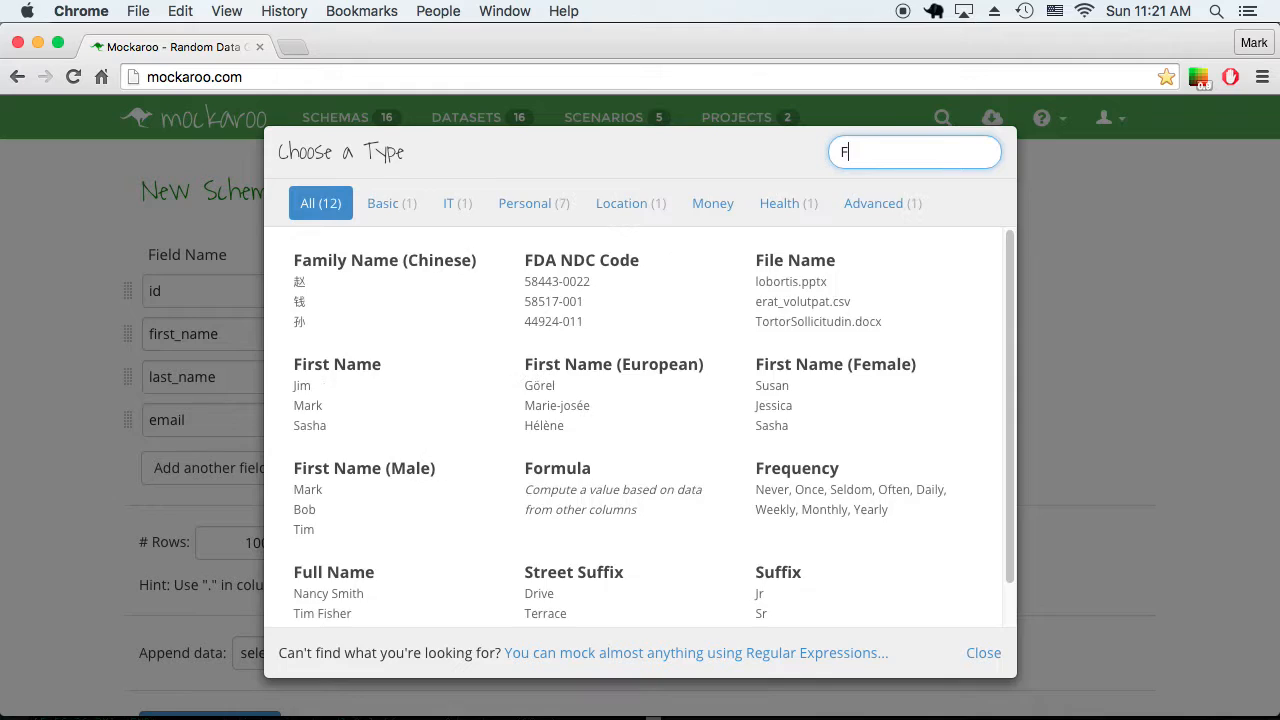
text(or)
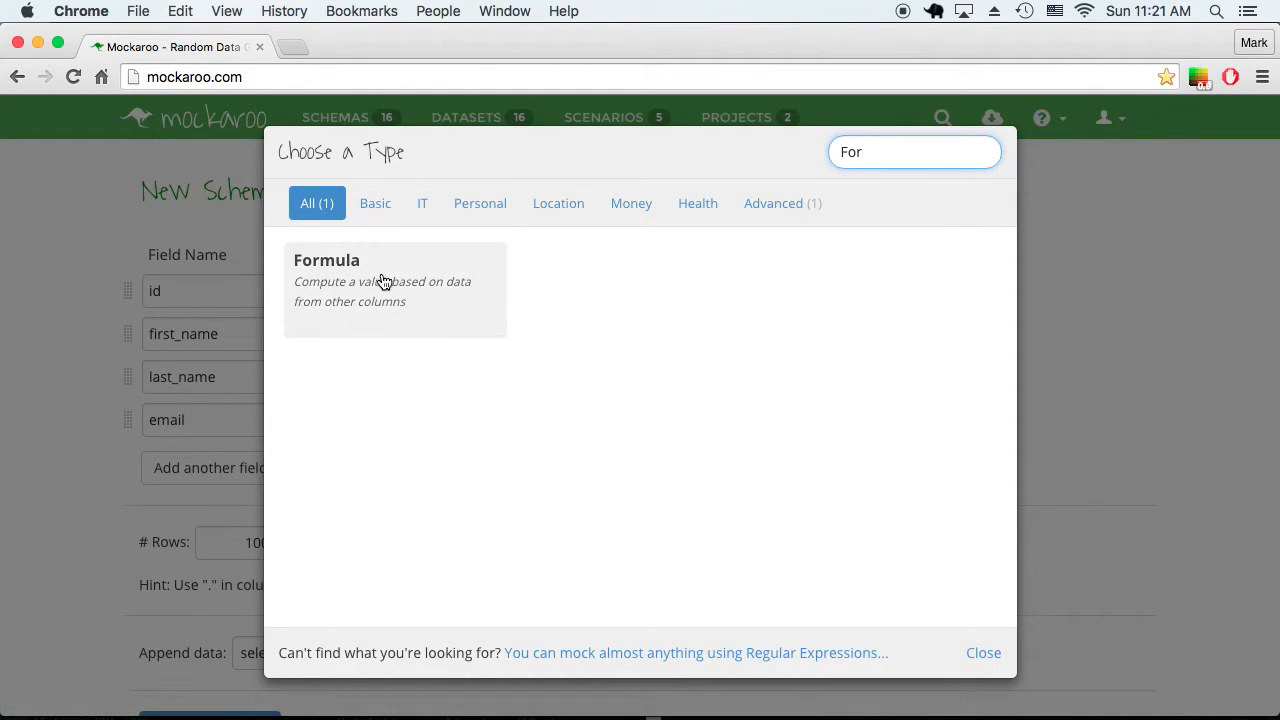
click(326, 280)
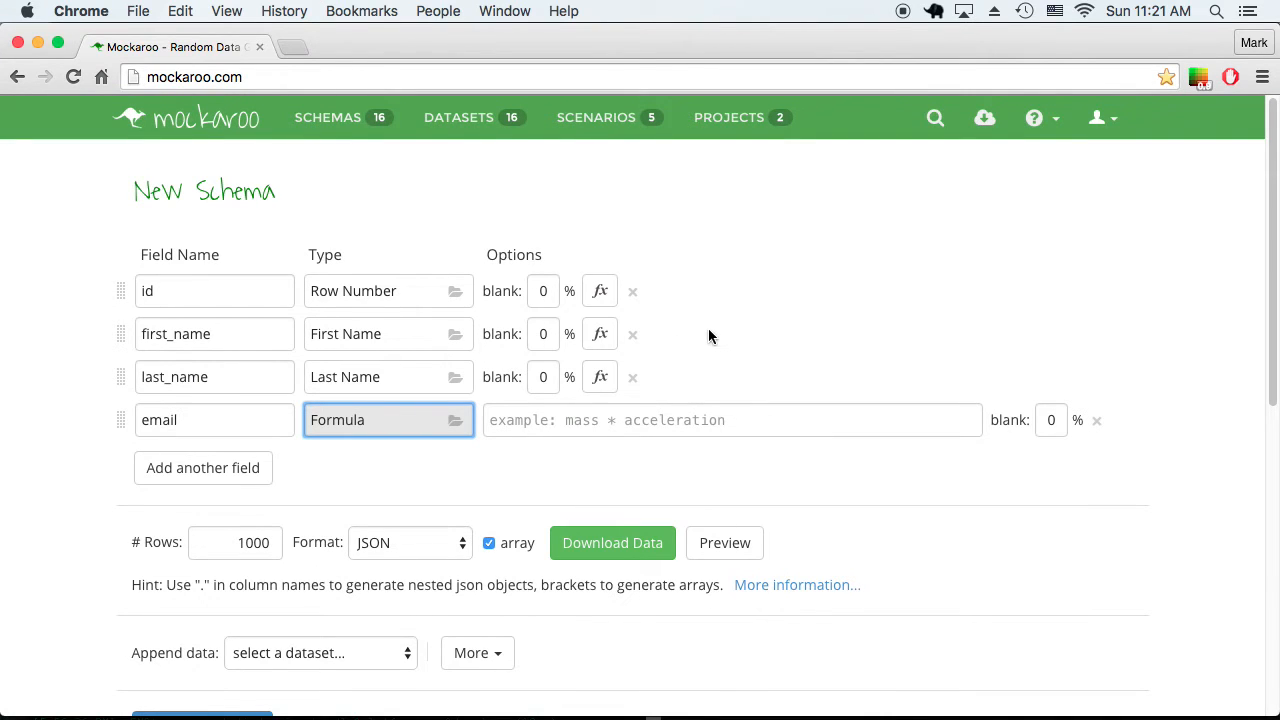
Show the About Formulas help from the email formula box and scroll through it.
click(731, 420)
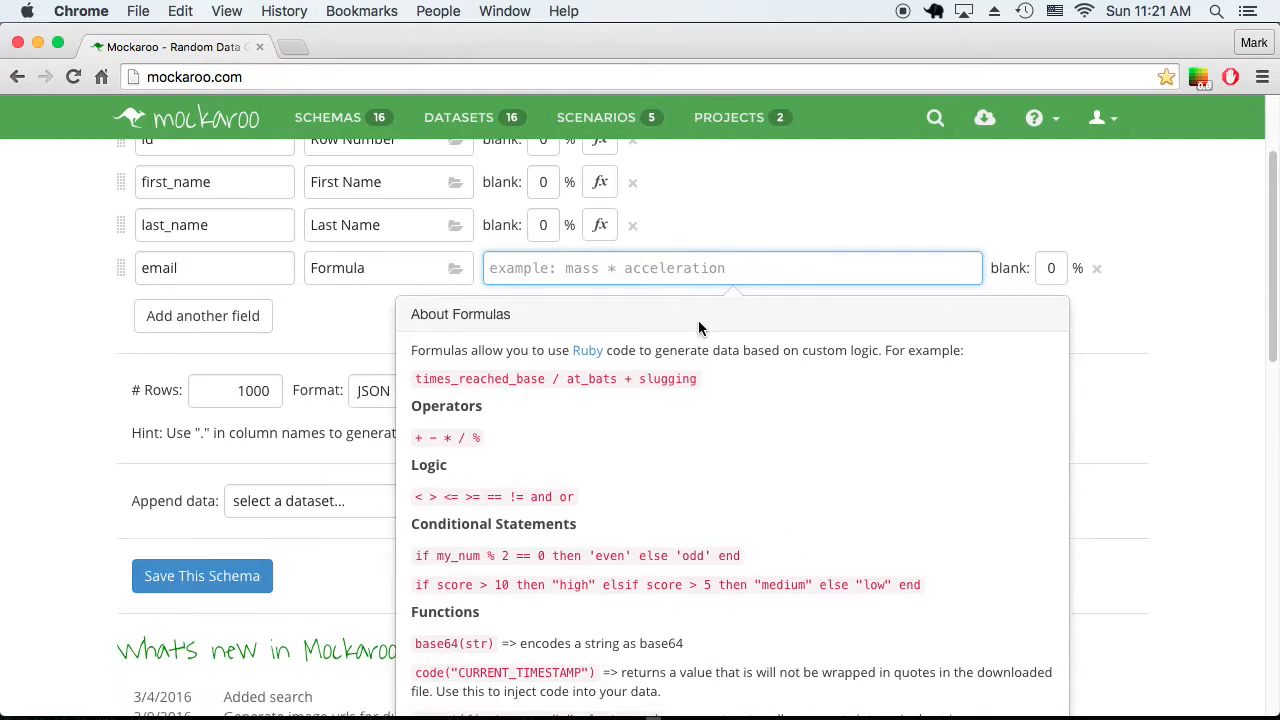
mouse_move(611, 401)
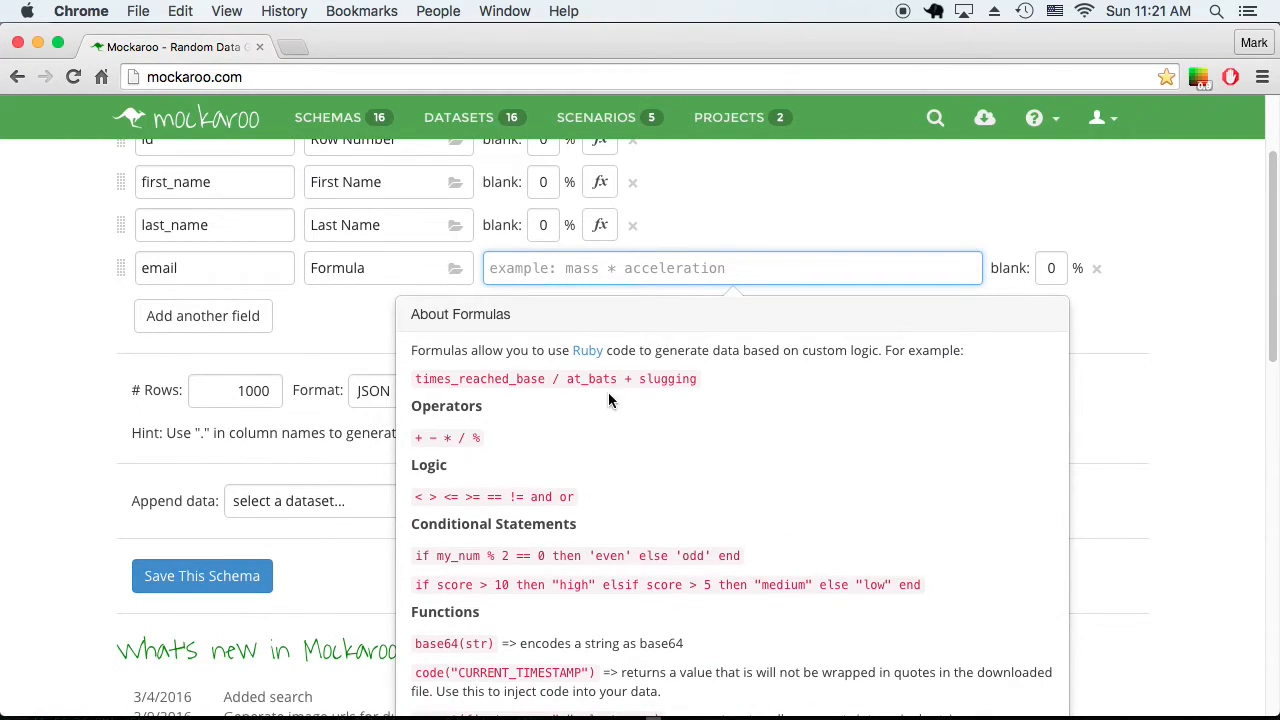
mouse_move(624, 404)
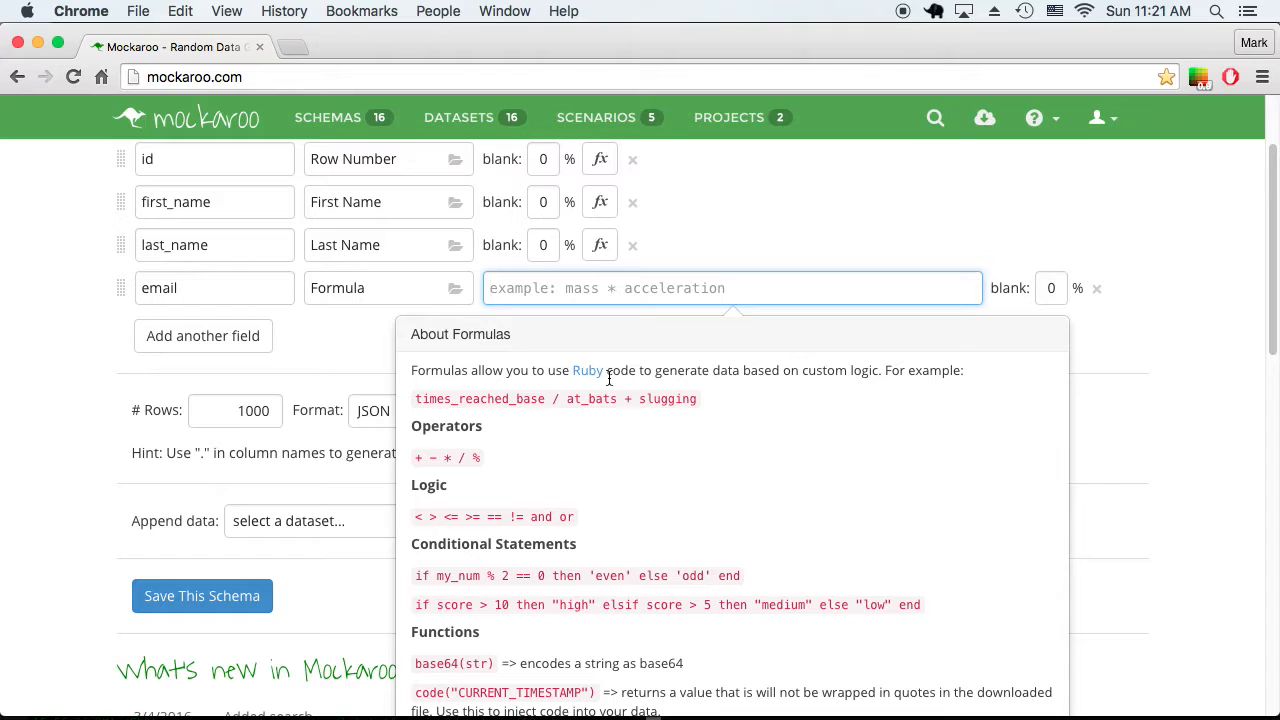
scroll(down, 3)
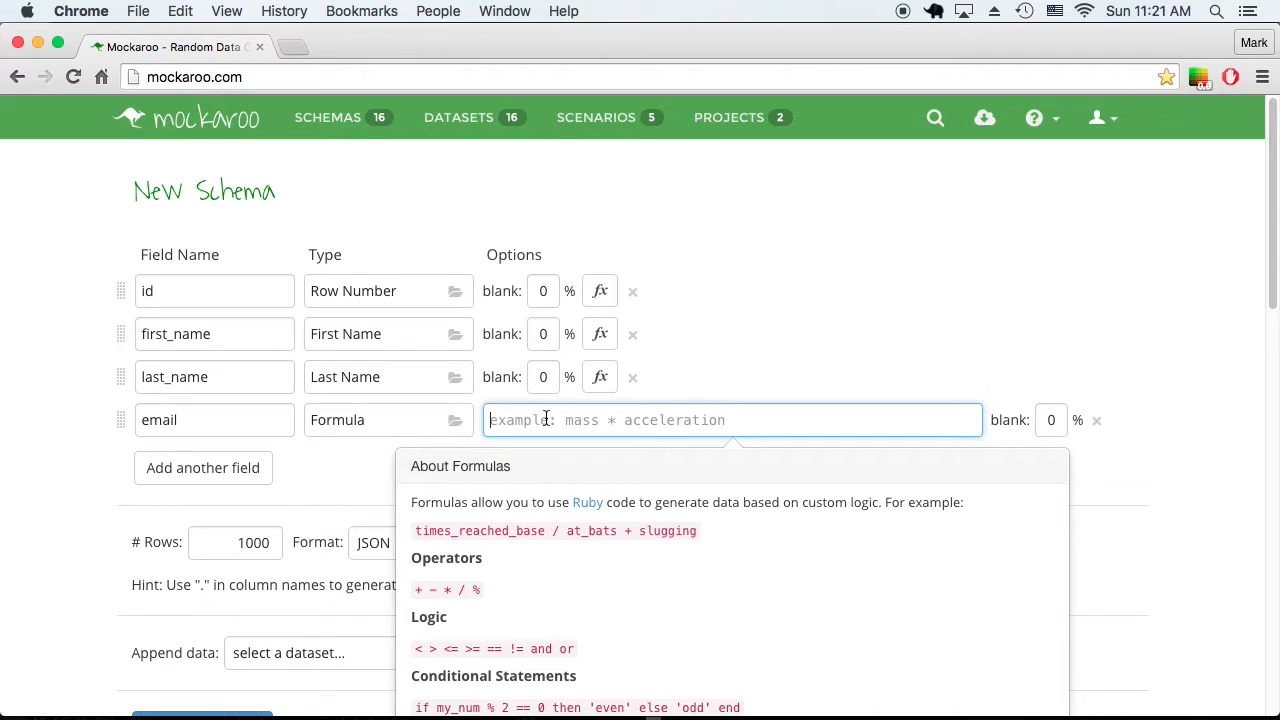
Enter "#{first_name}.#{last_name}@" as the email formula.
text(")
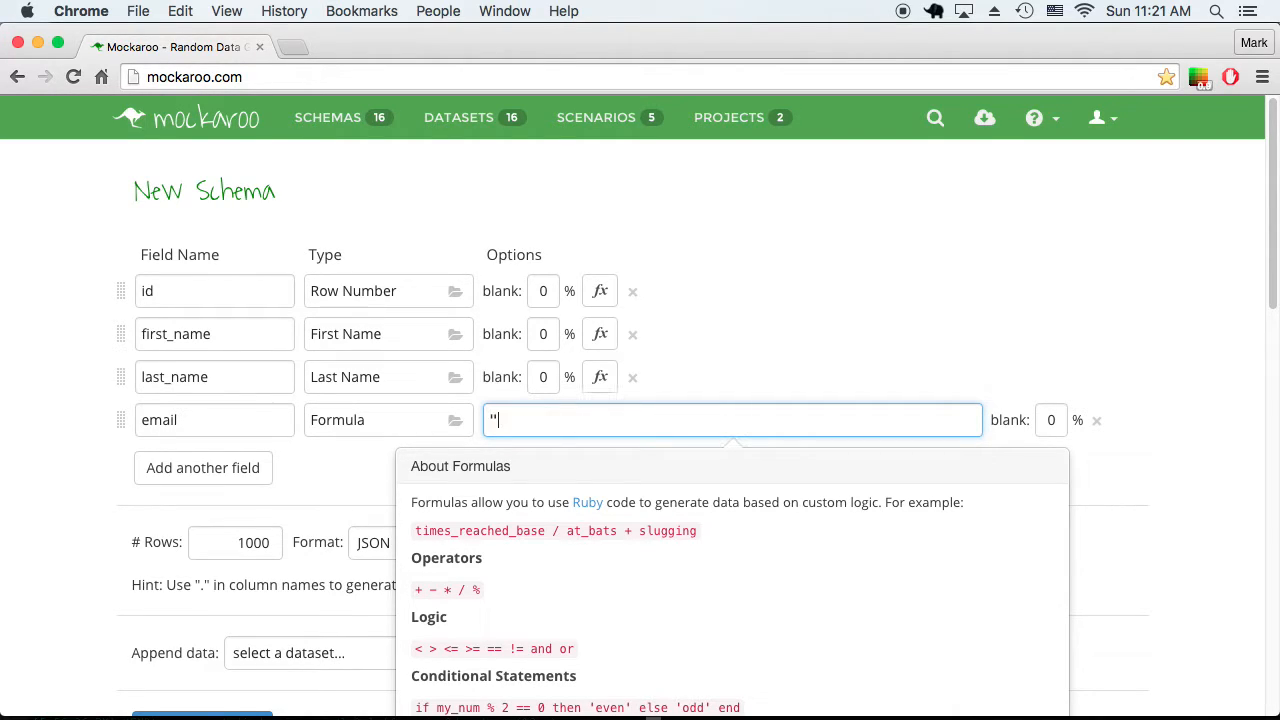
text(#{)
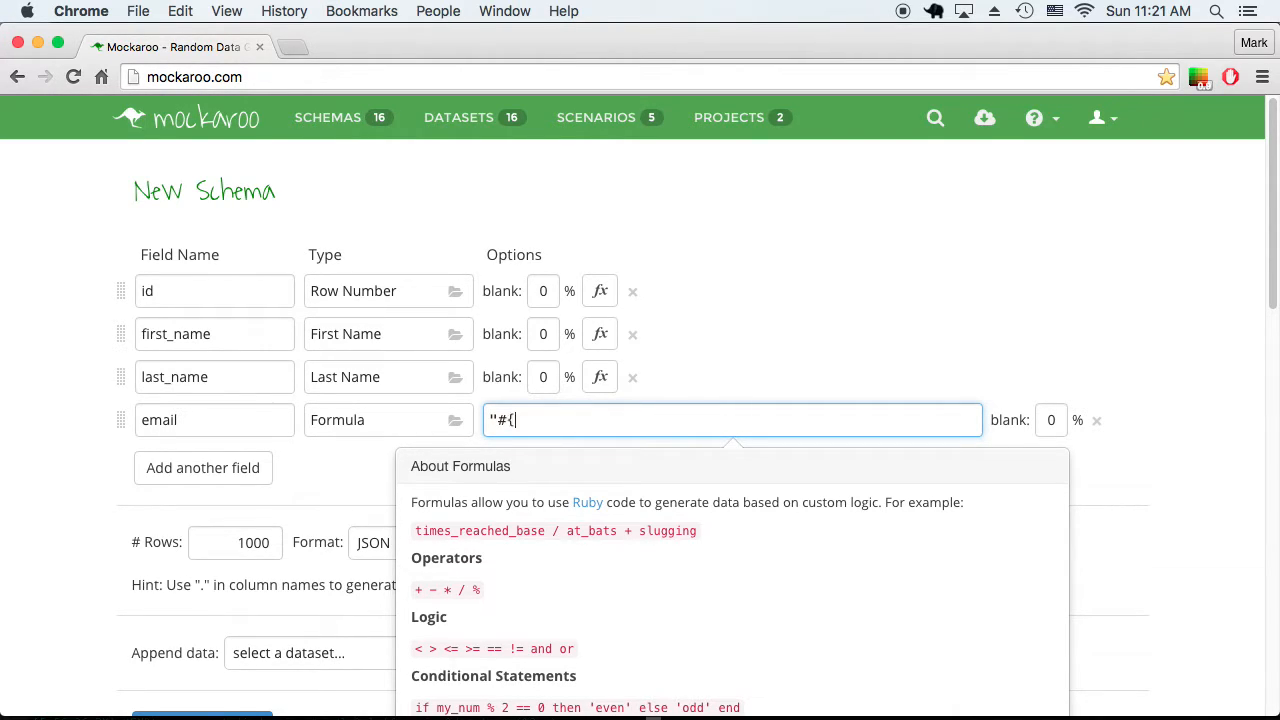
text(first_)
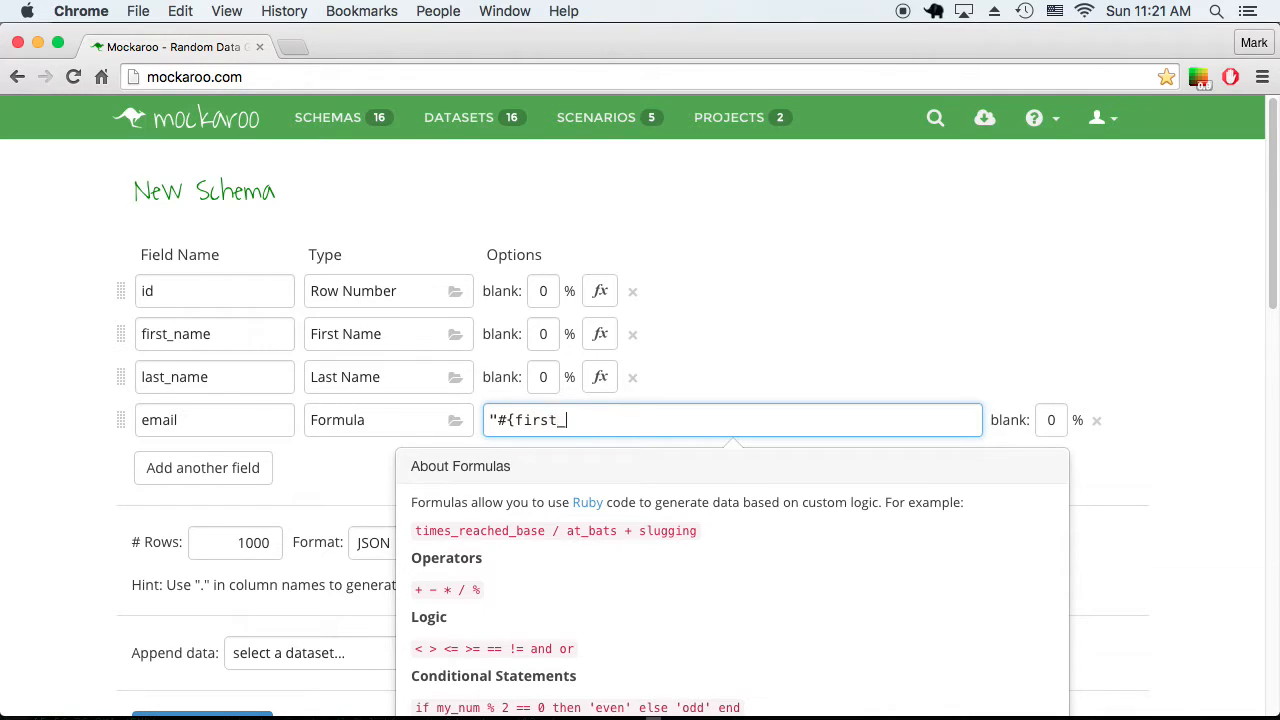
text(name})
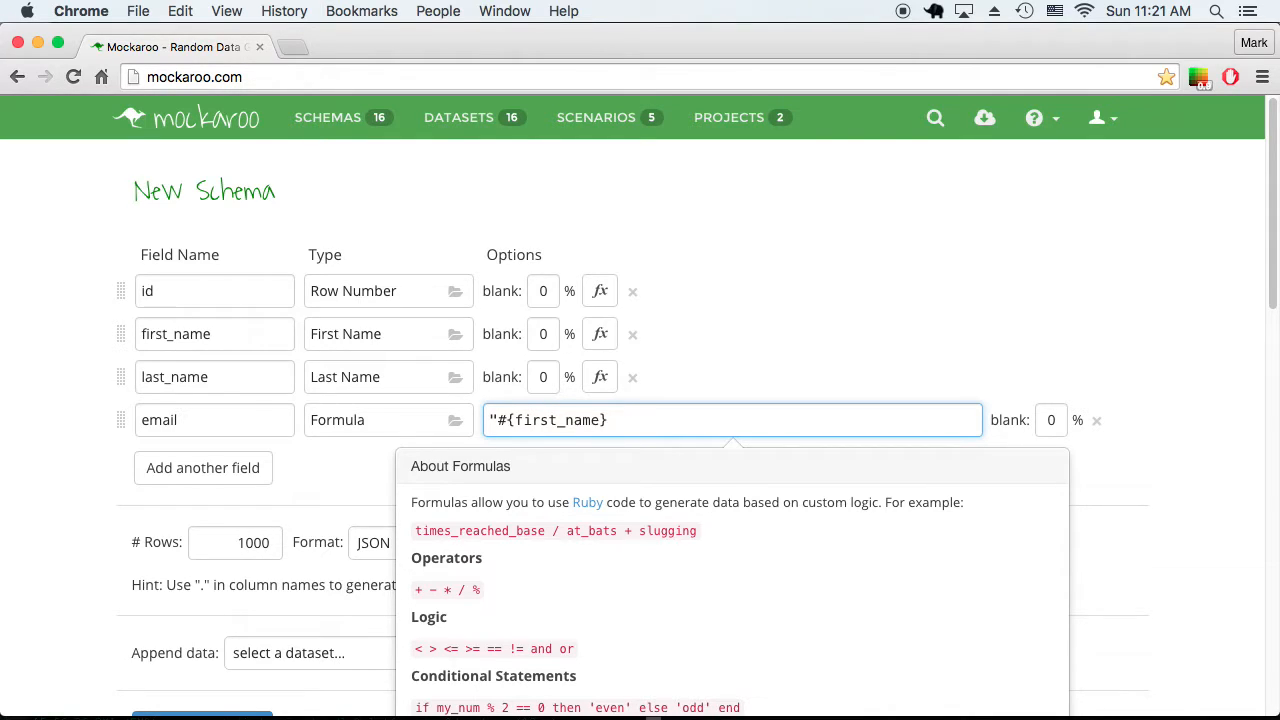
text(.#{la)
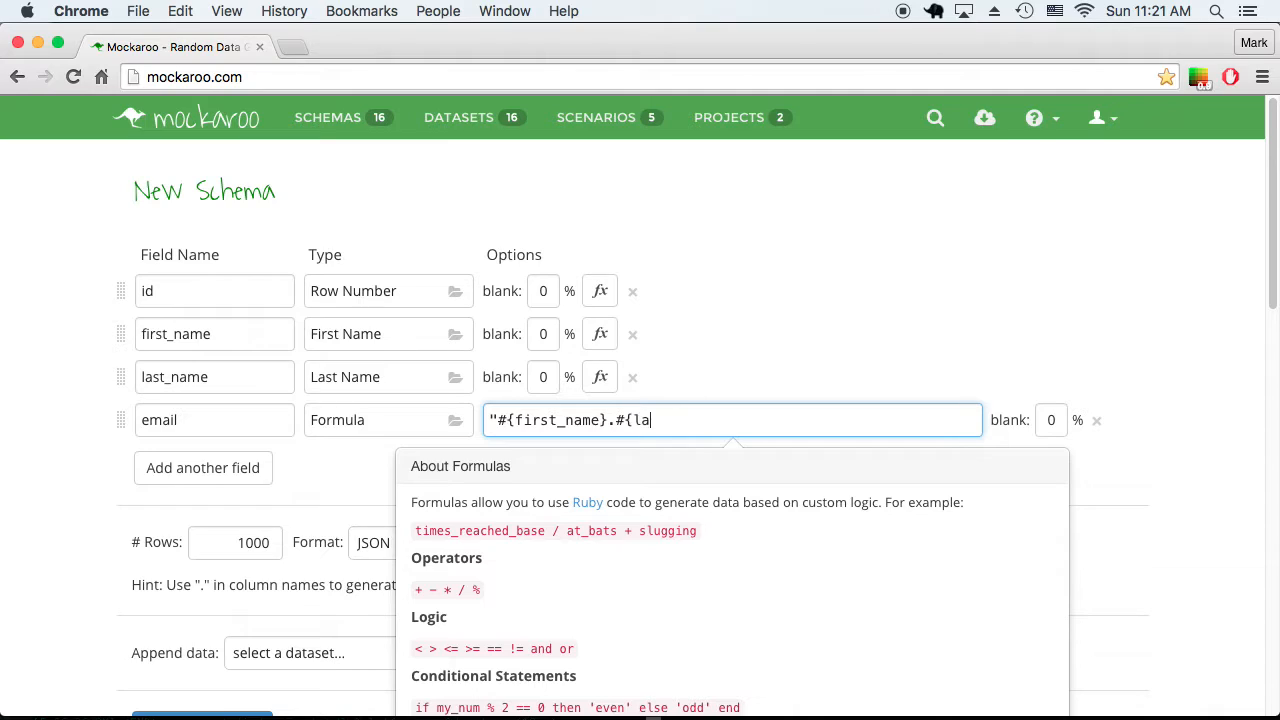
text(st_name)
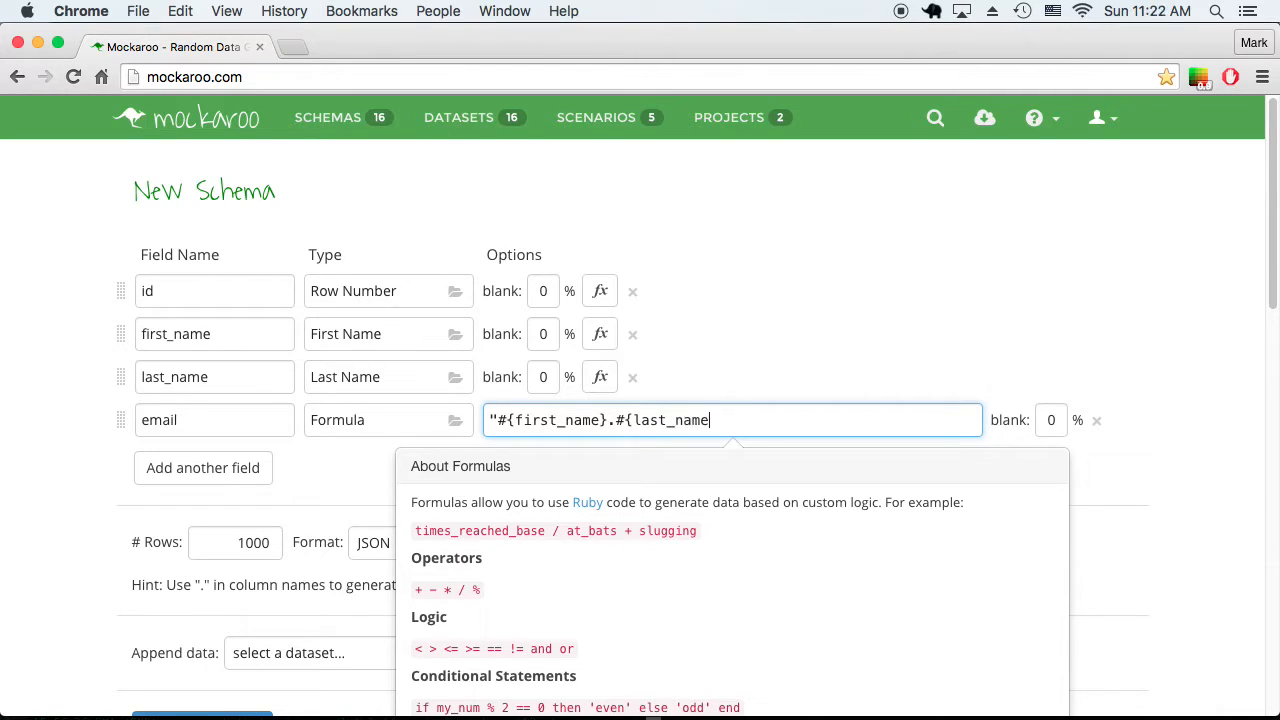
text(}@)
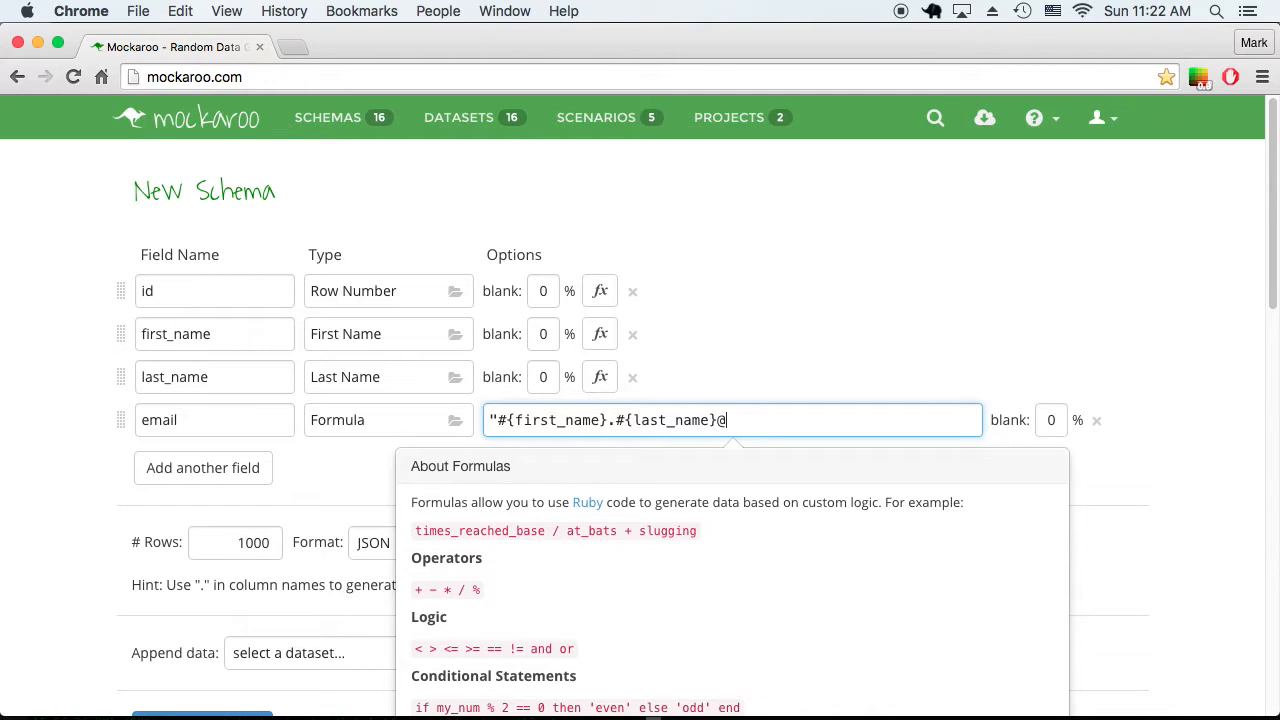
text(")
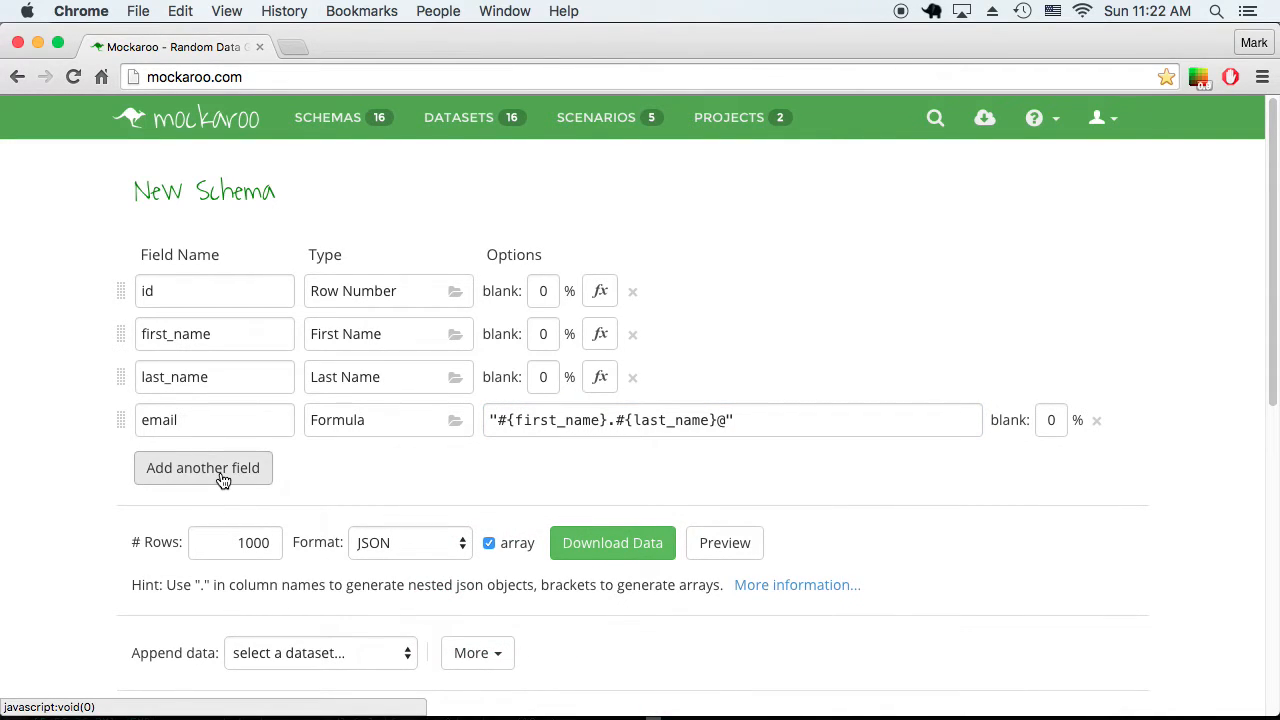
Add a Domain Name field called domain and append @#{domain} to the email formula.
click(203, 468)
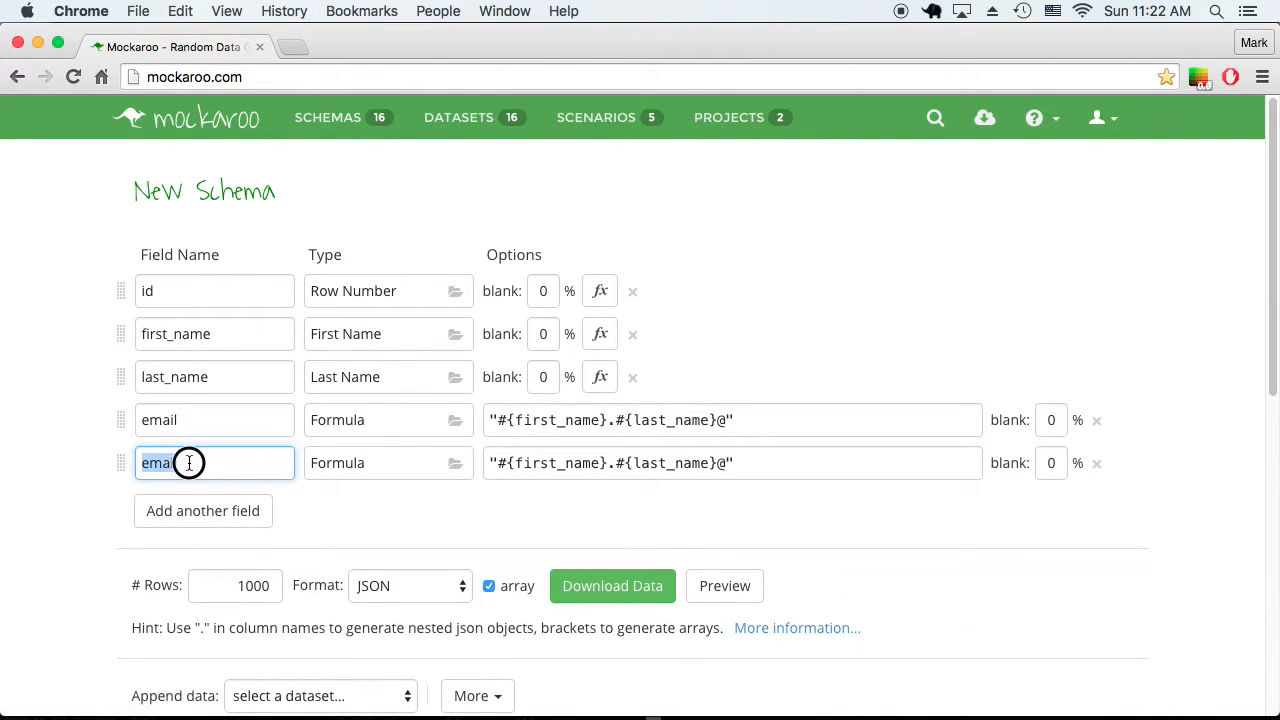
text(domain)
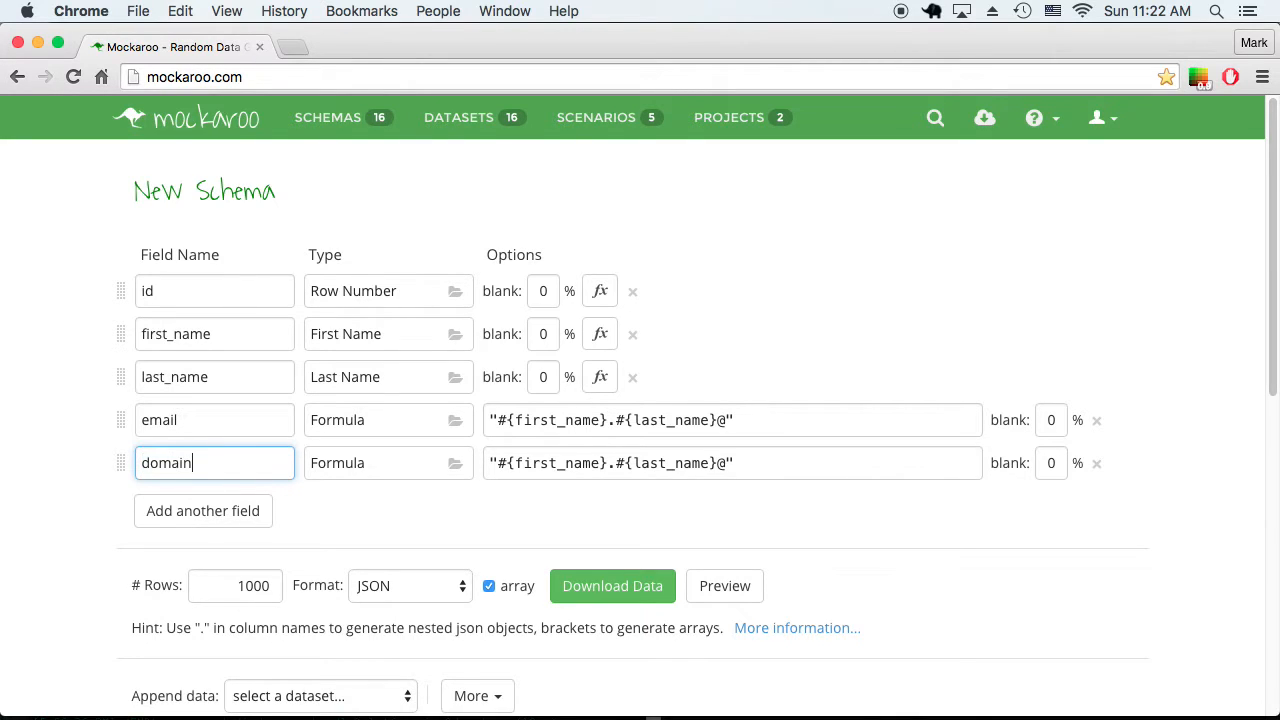
click(456, 463)
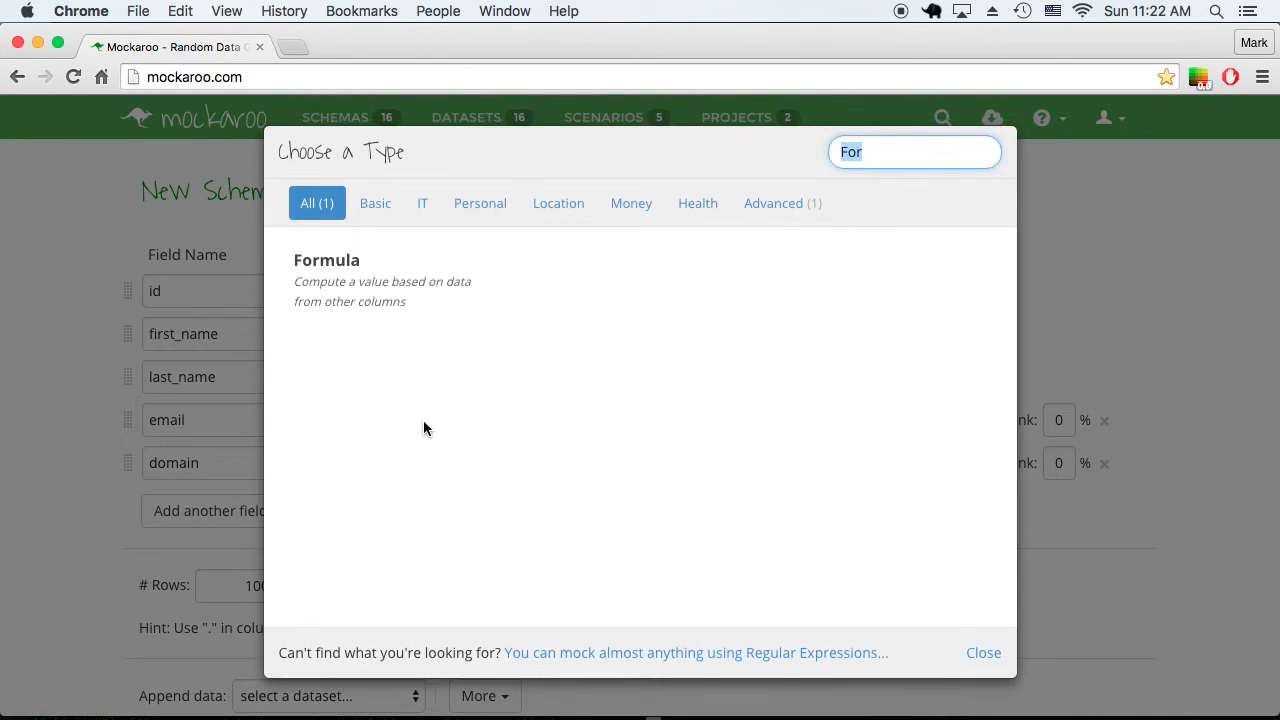
text(Dom)
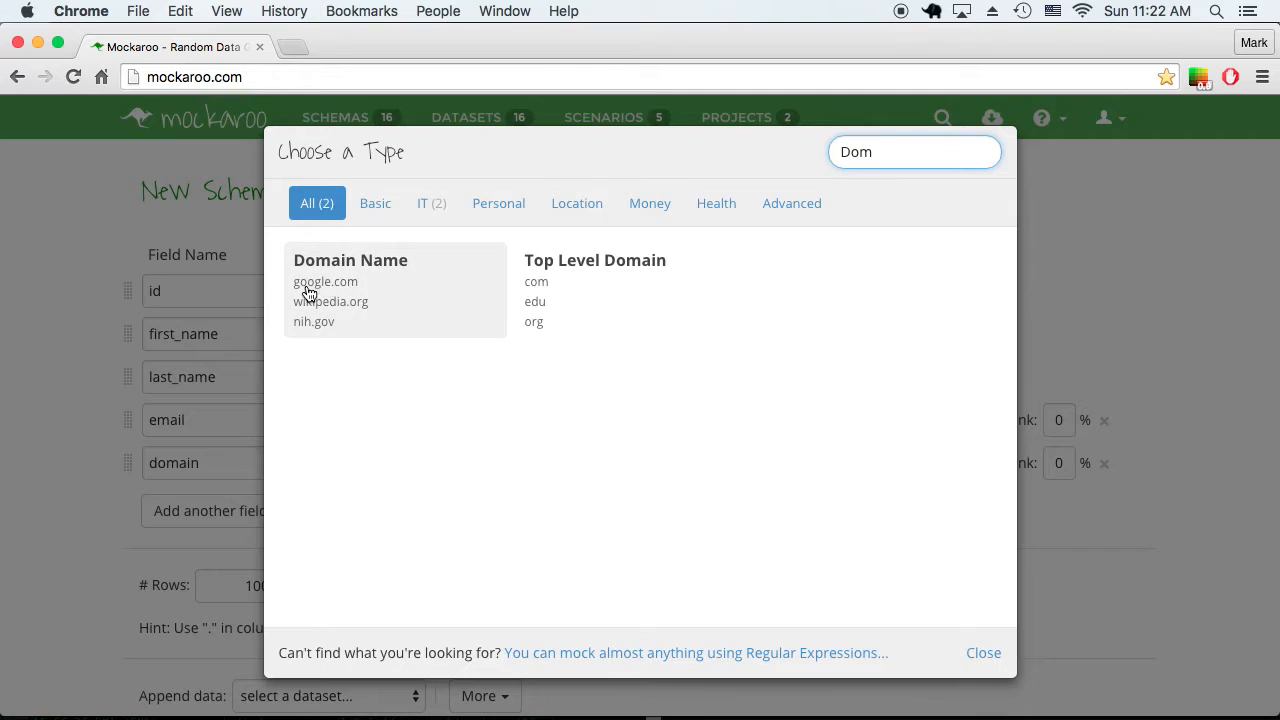
click(350, 260)
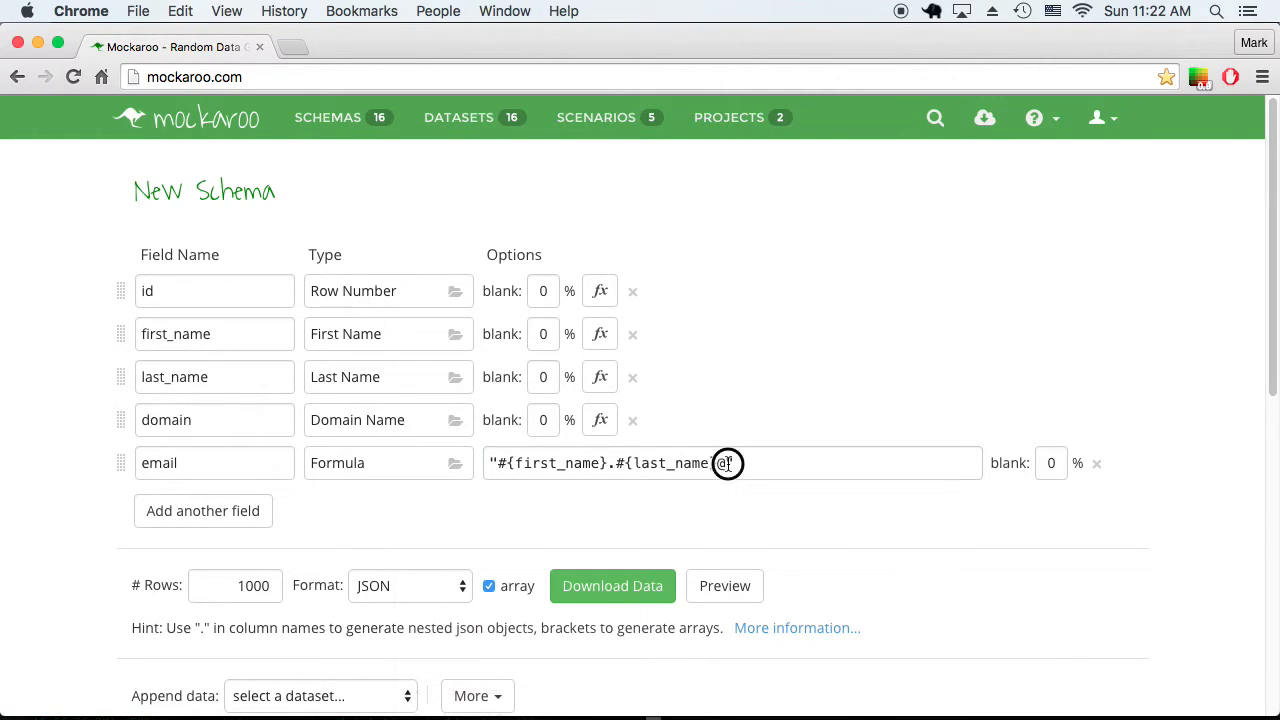
text(@#{d)
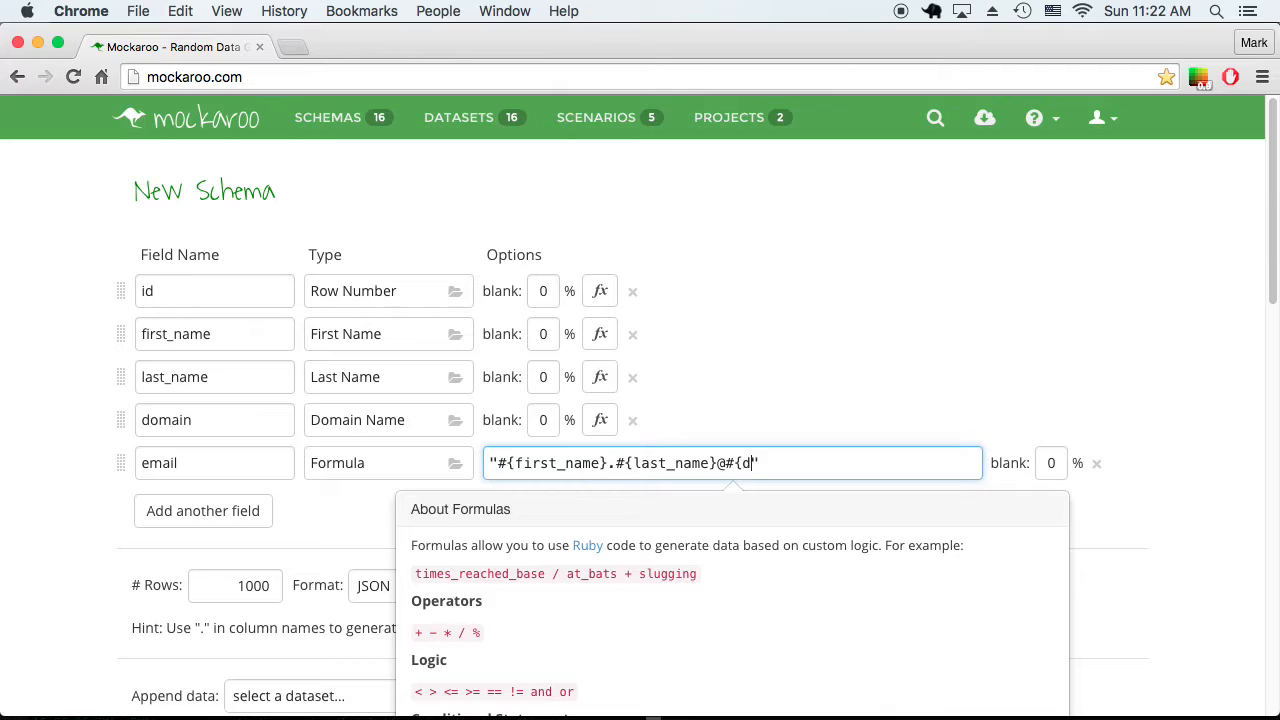
text(omain}")
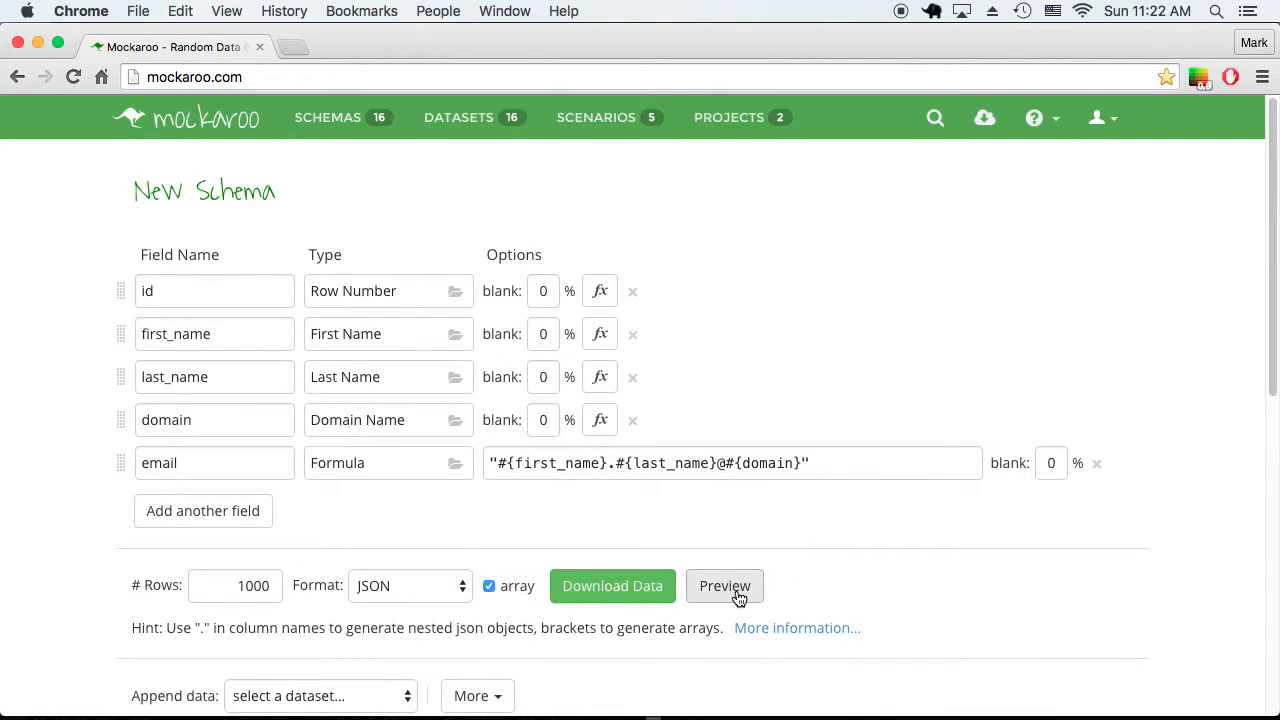
click(724, 586)
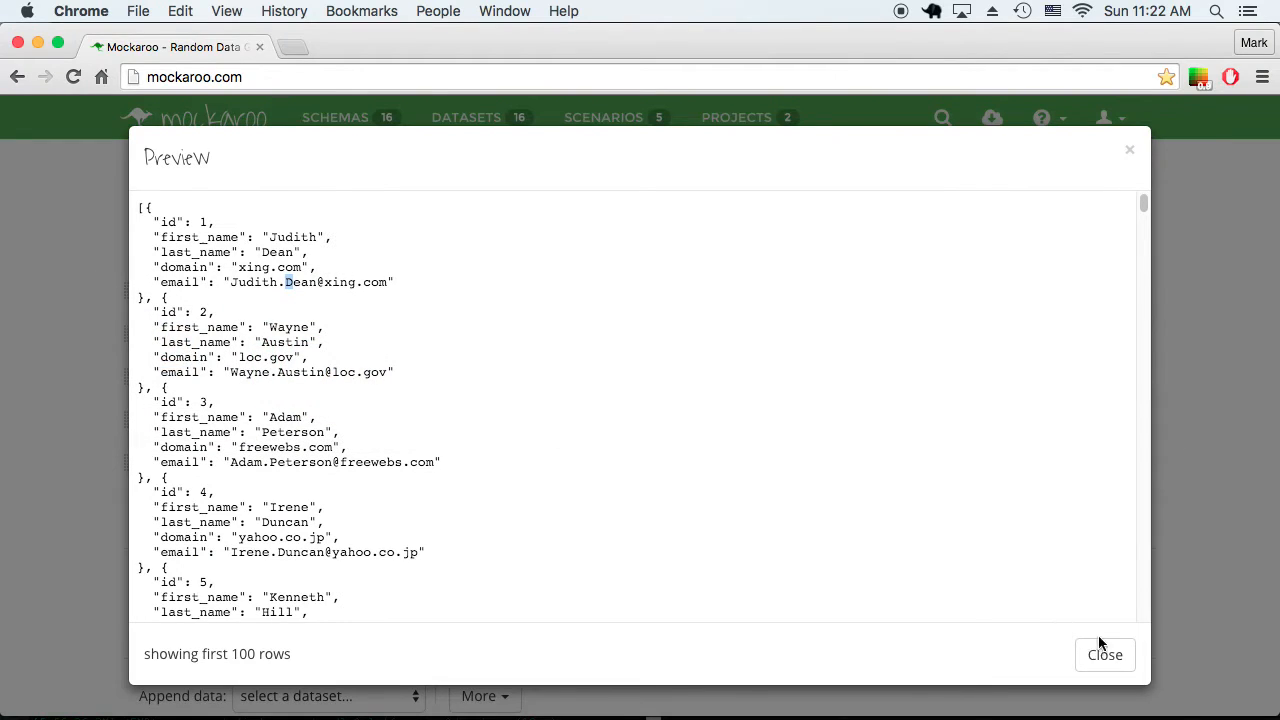
click(1105, 655)
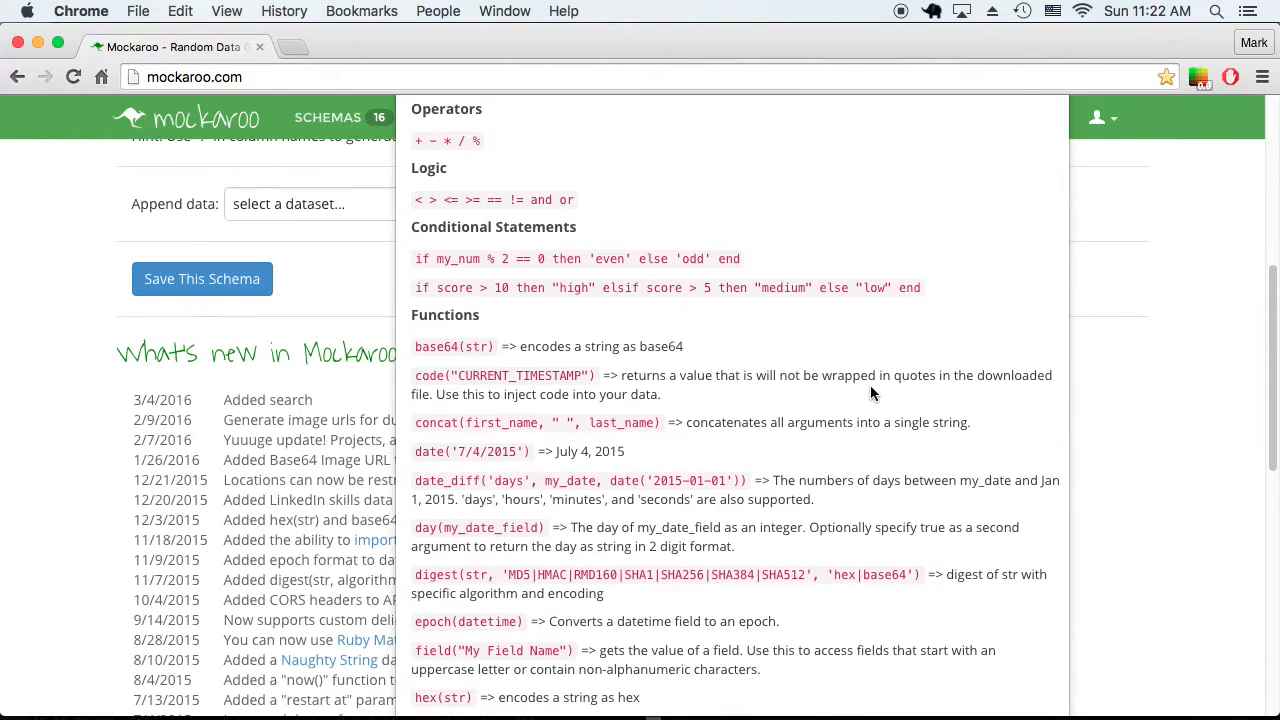
Scroll the formula help down to the lower() function reference.
scroll(down, 3)
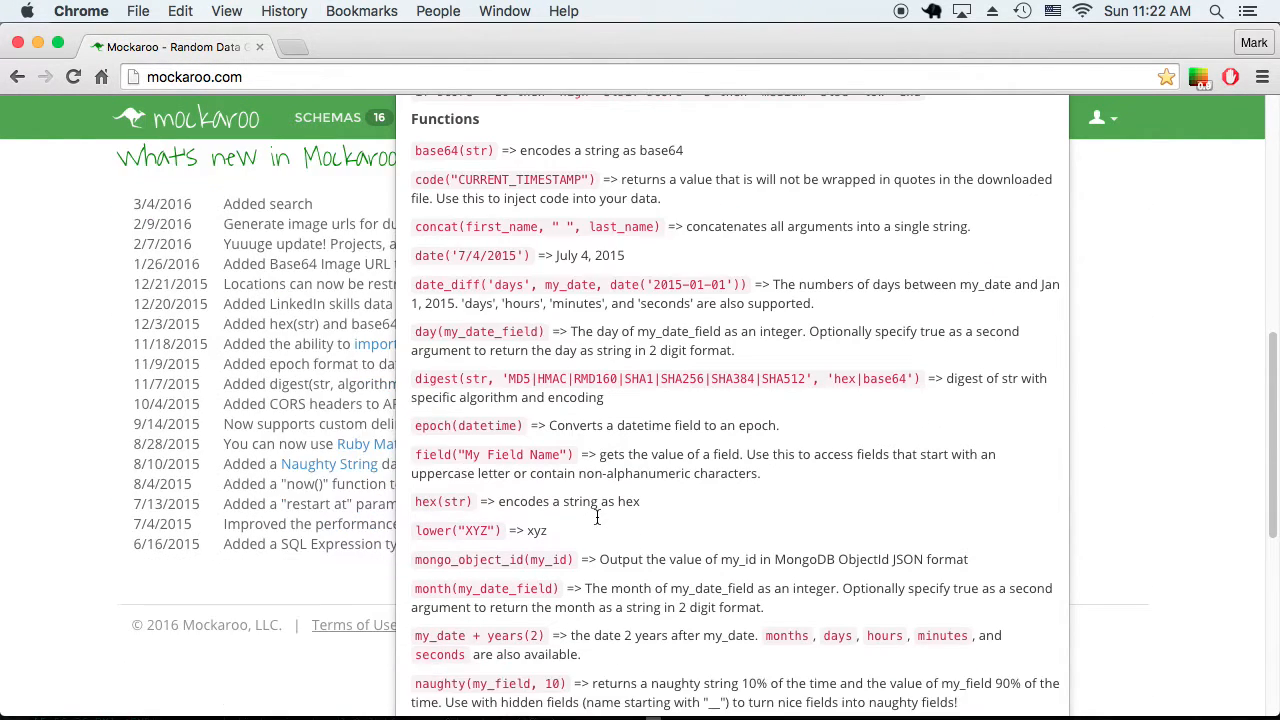
scroll(down, 3)
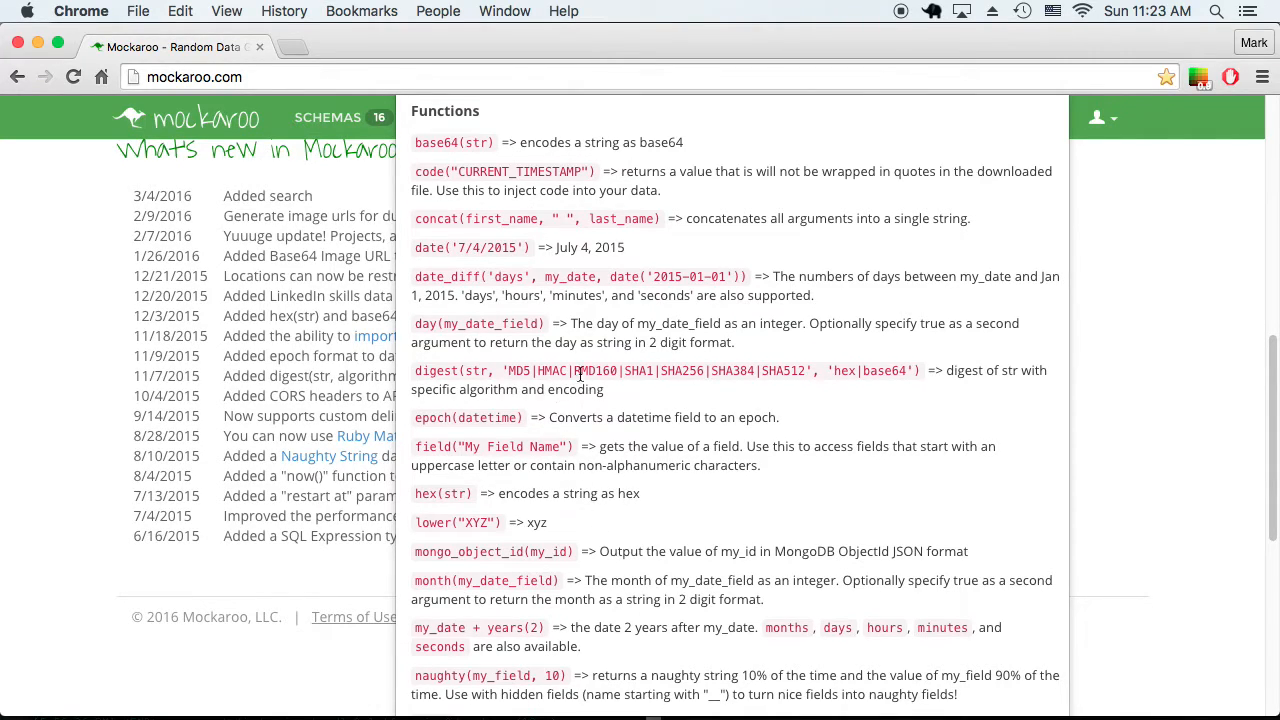
mouse_move(564, 295)
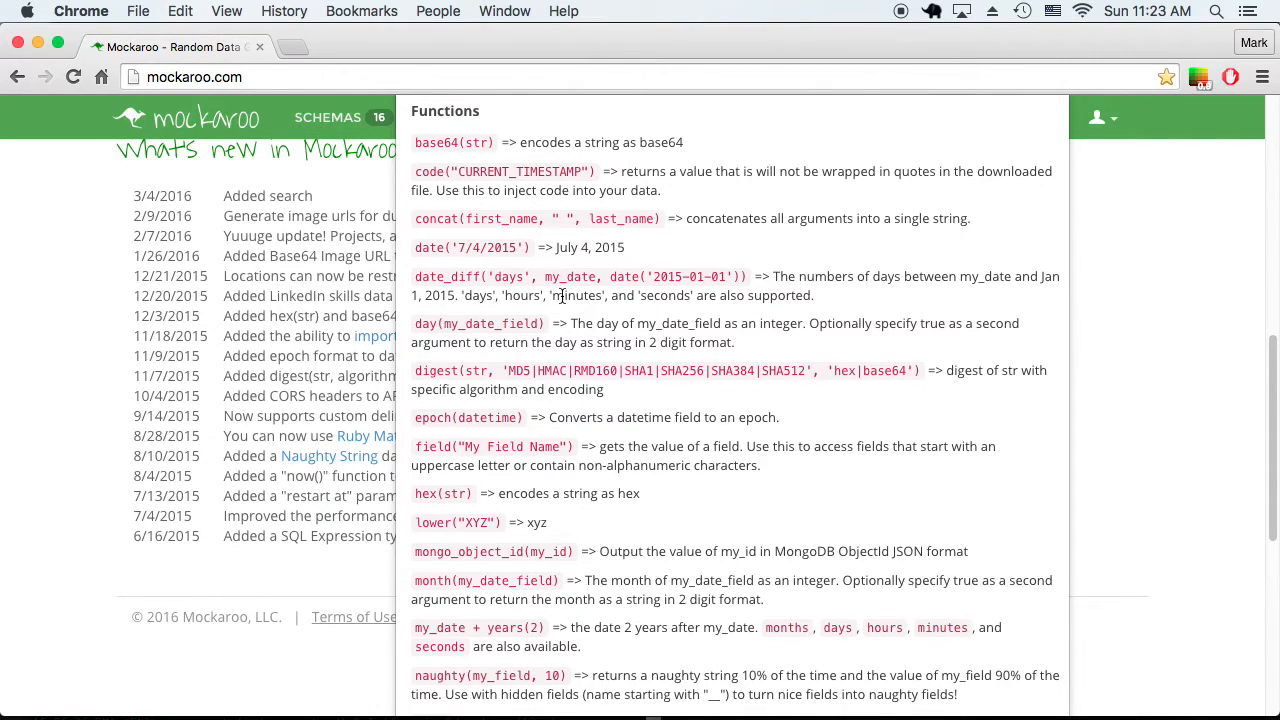
scroll(down, 3)
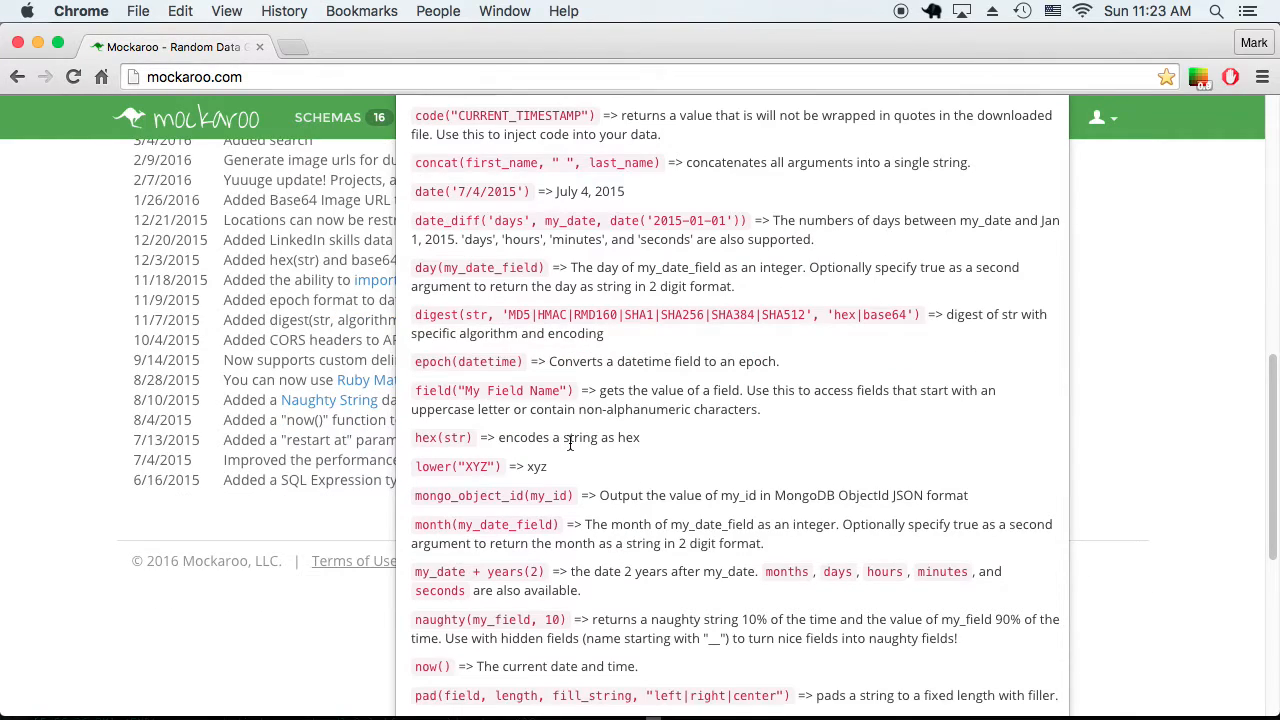
scroll(down, 3)
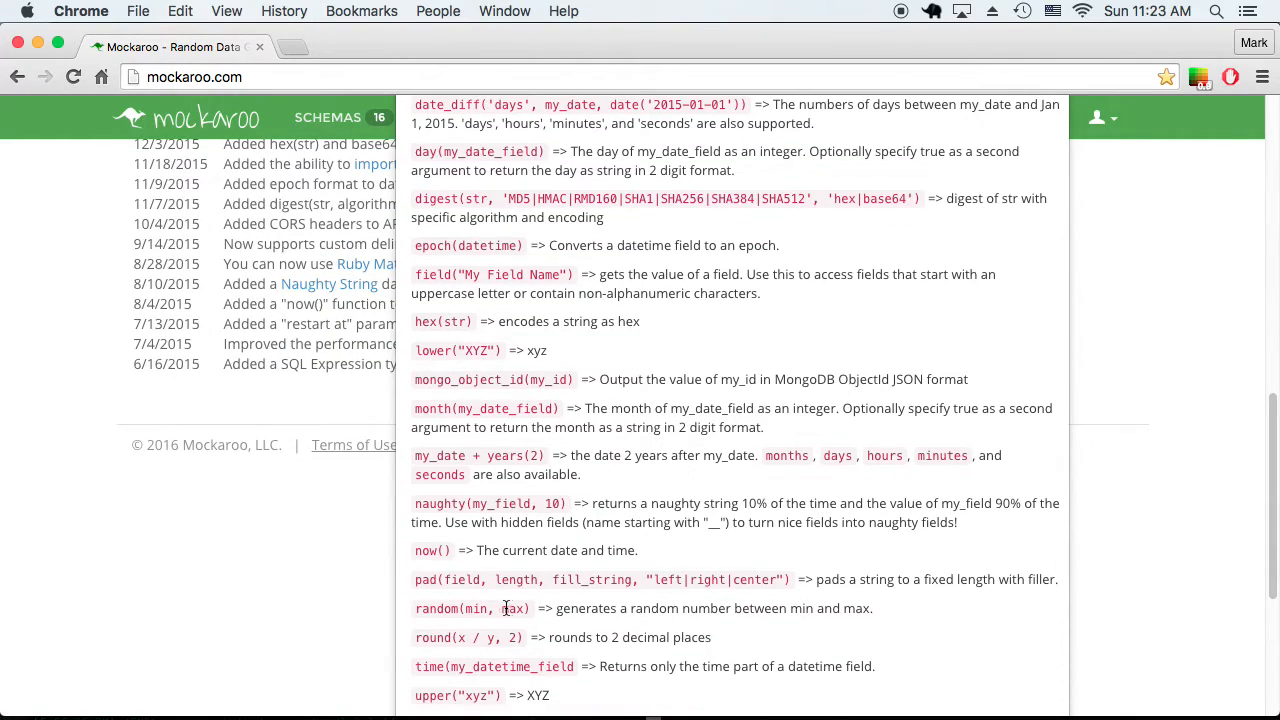
mouse_move(544, 579)
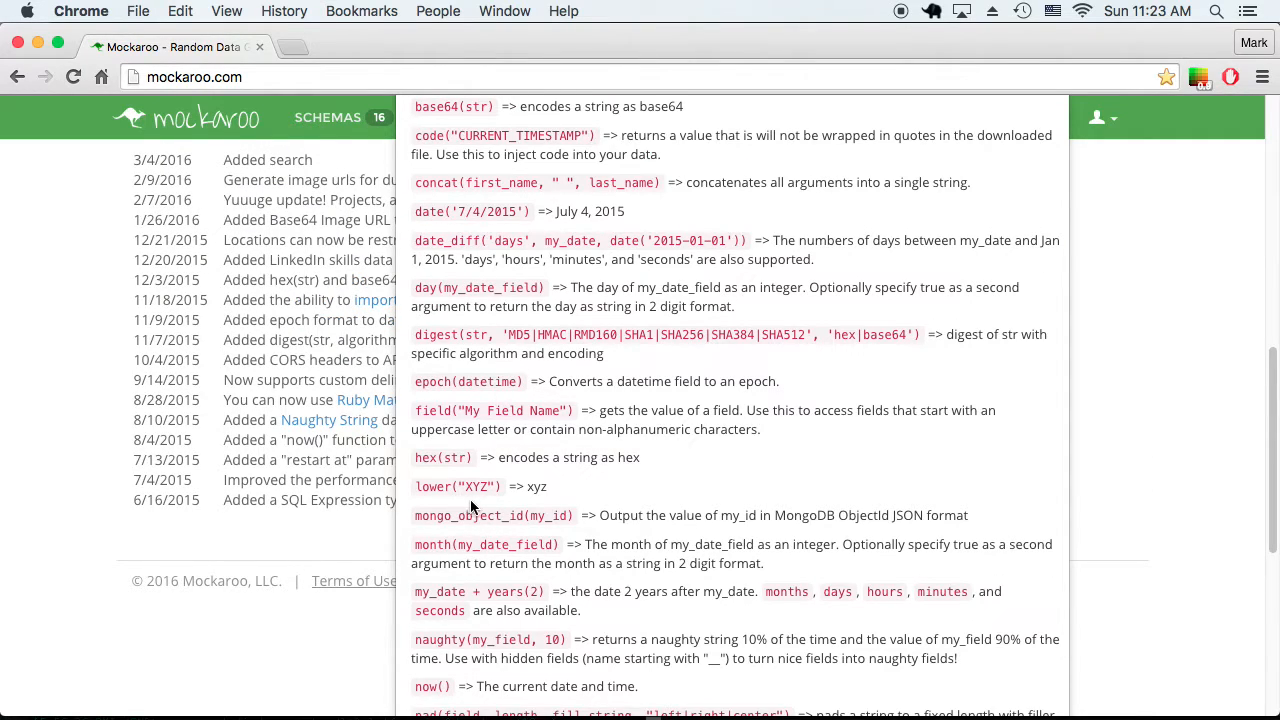
mouse_move(523, 485)
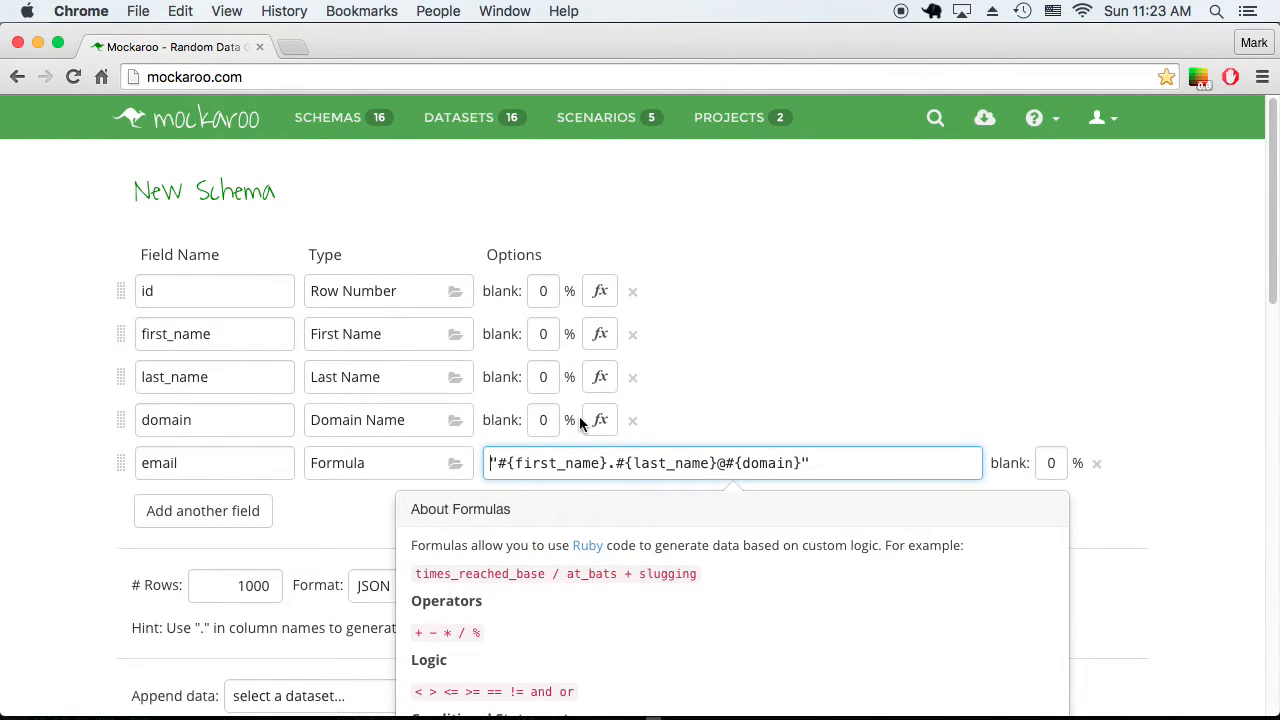
Wrap the email formula in lower() and preview the lowercase output.
text(lower()
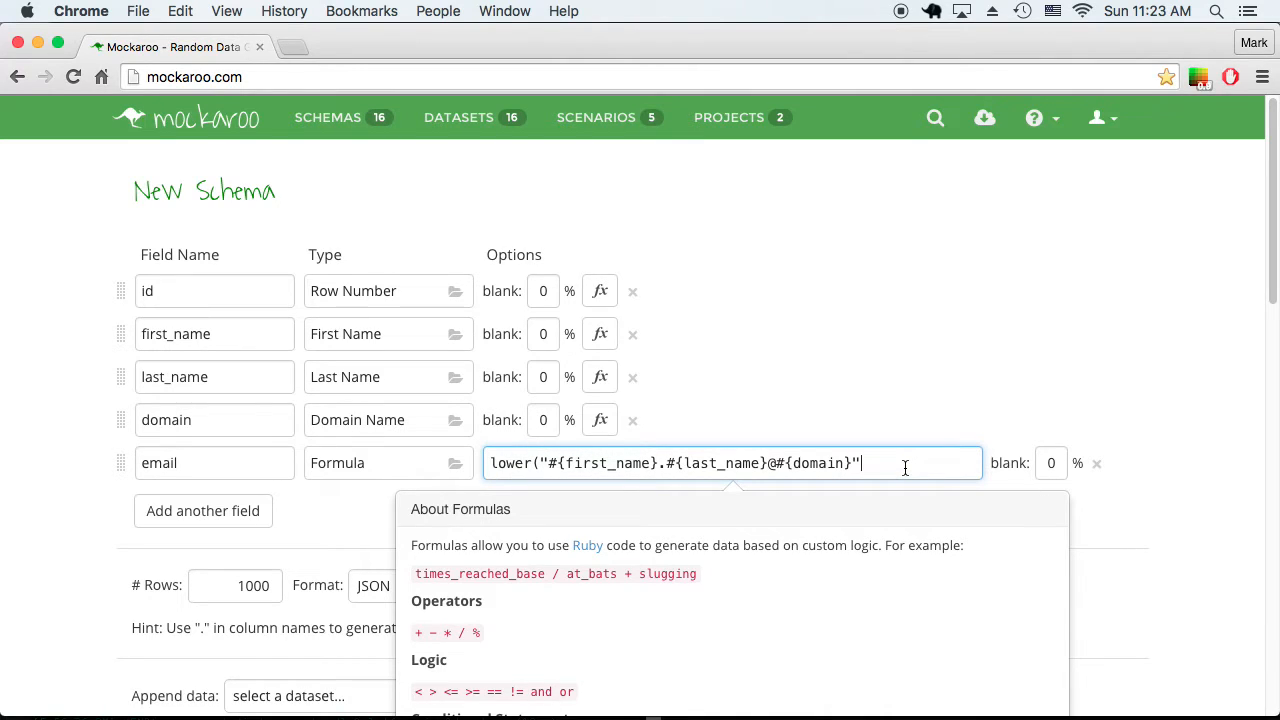
click(887, 445)
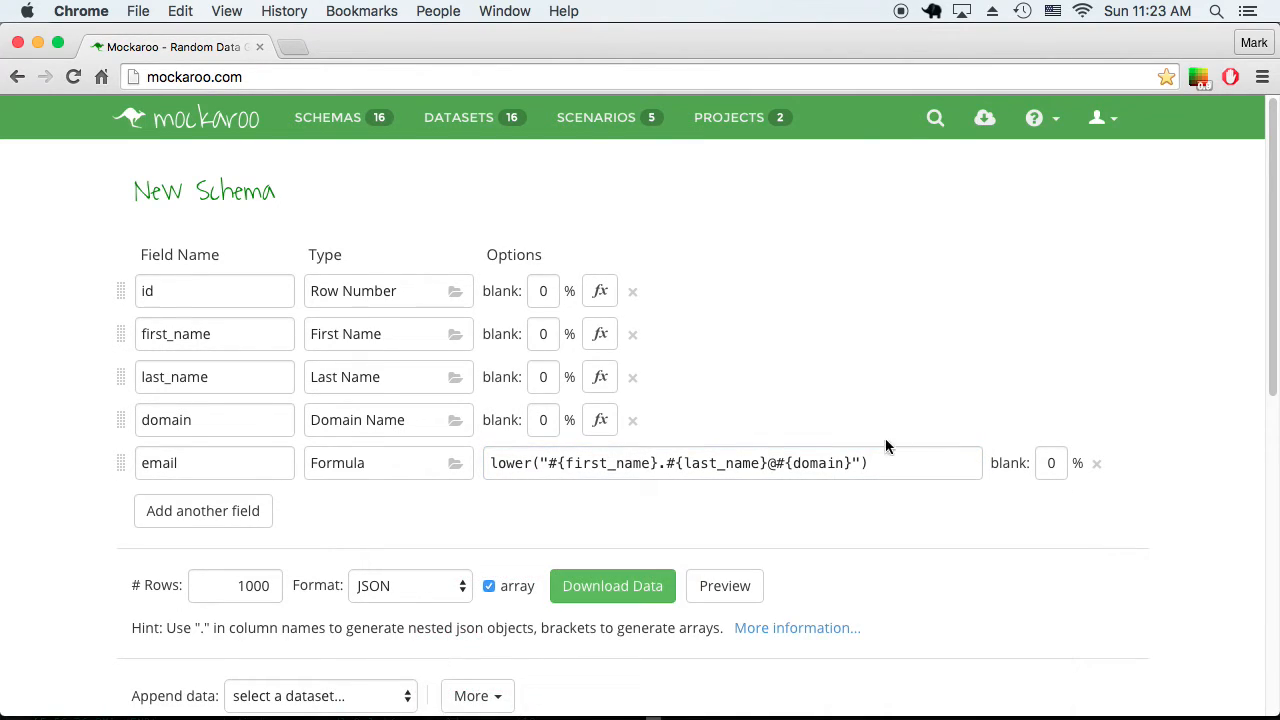
click(732, 586)
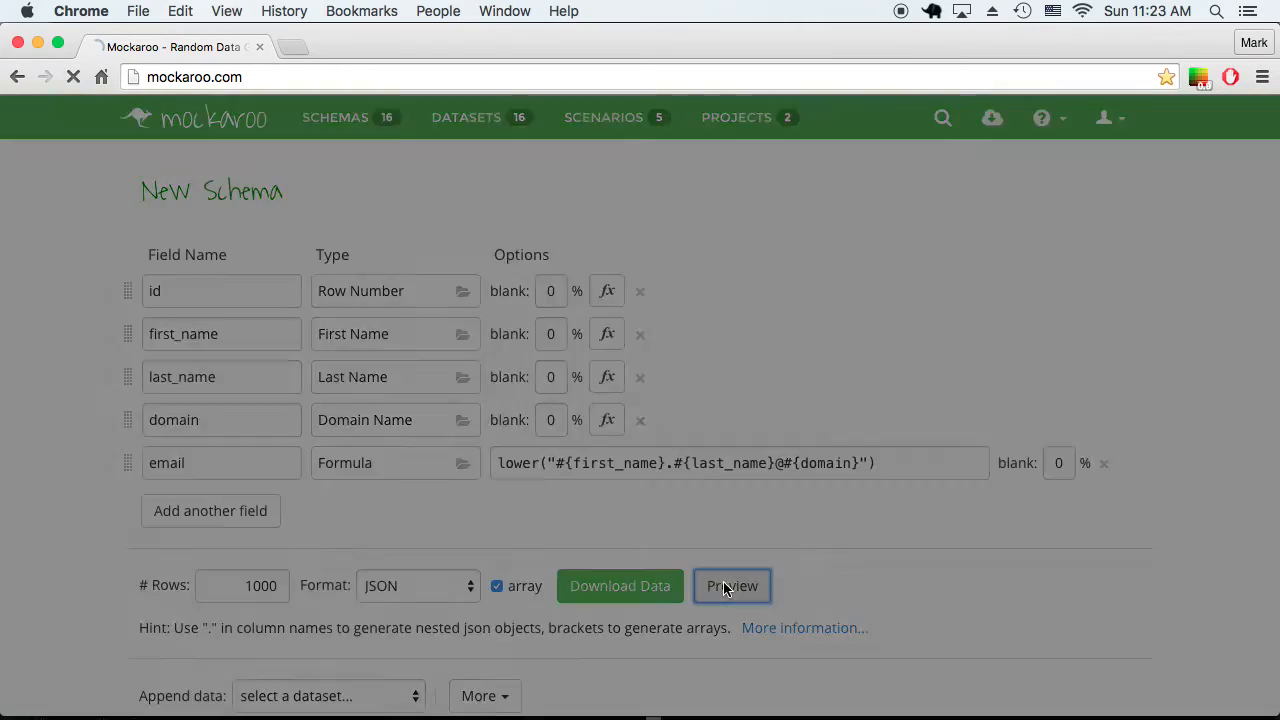
click(732, 586)
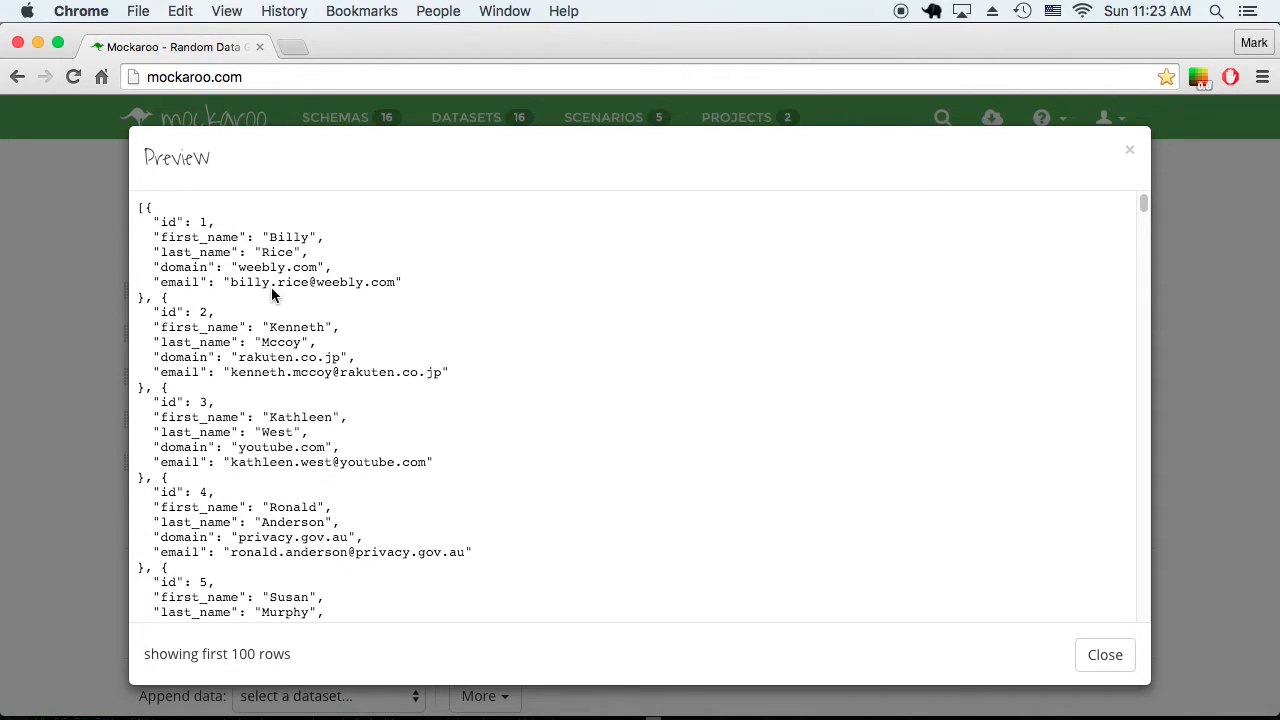
mouse_move(358, 318)
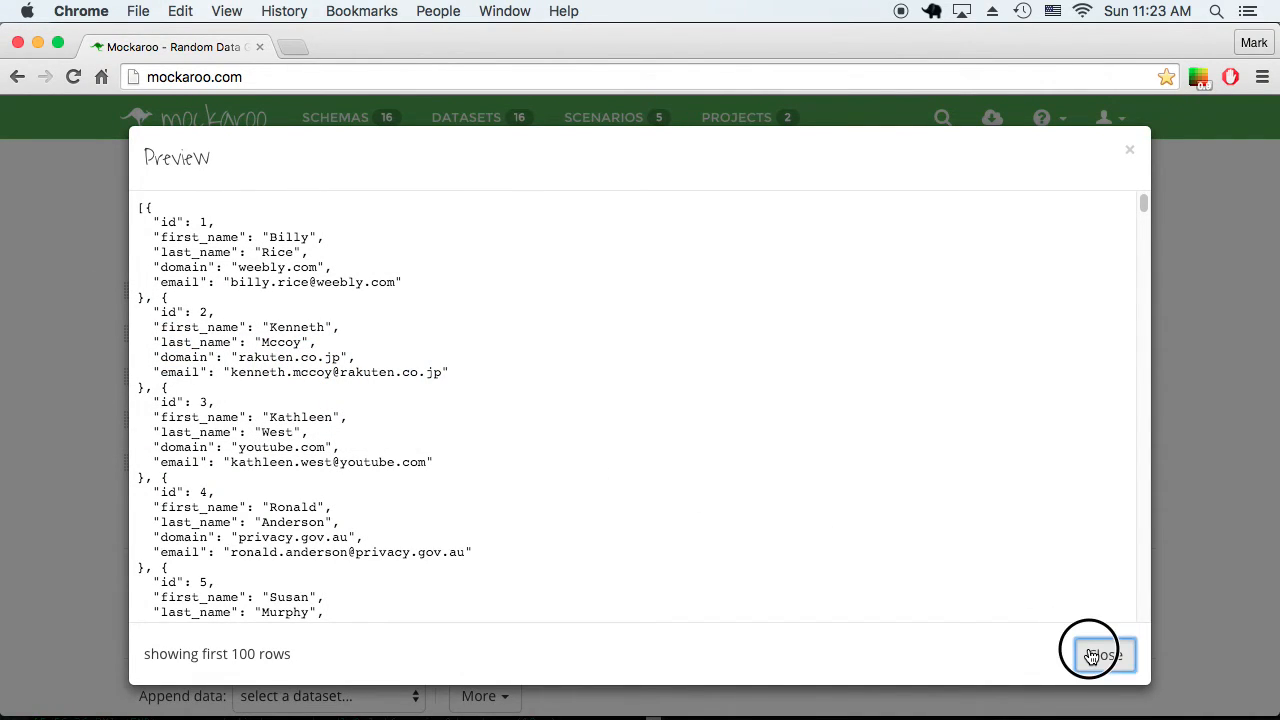
click(1099, 654)
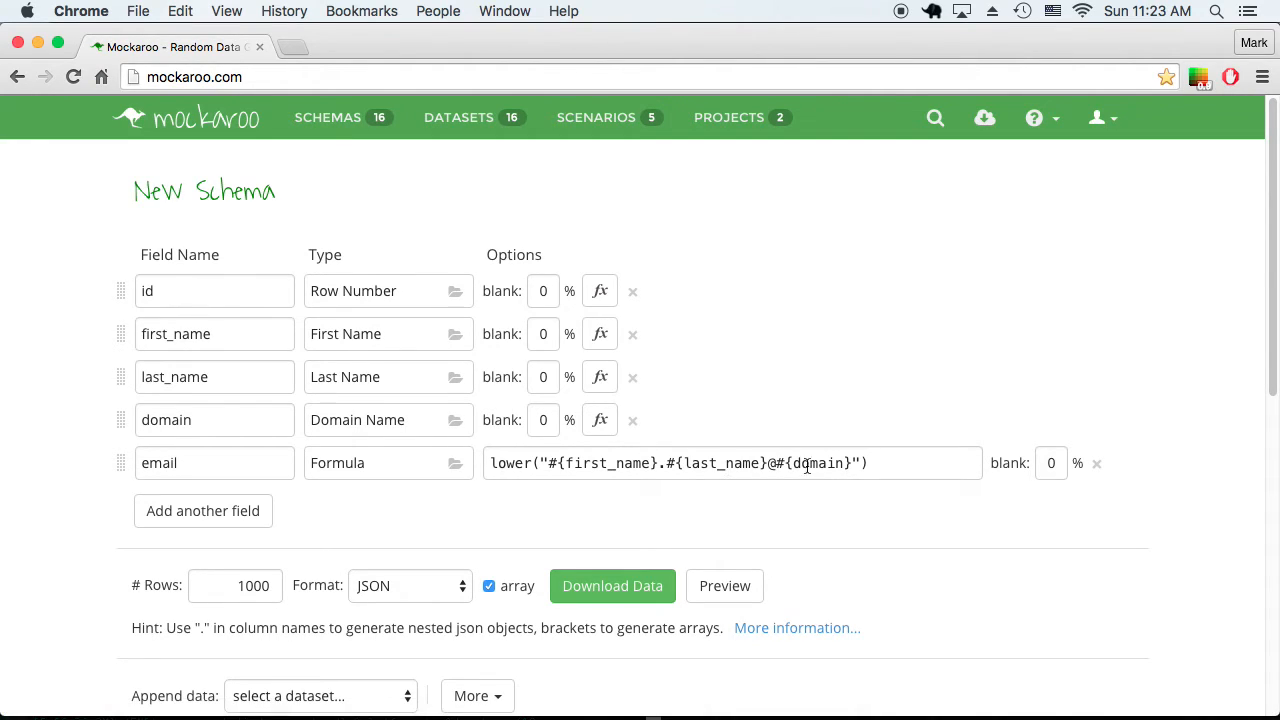
mouse_move(821, 474)
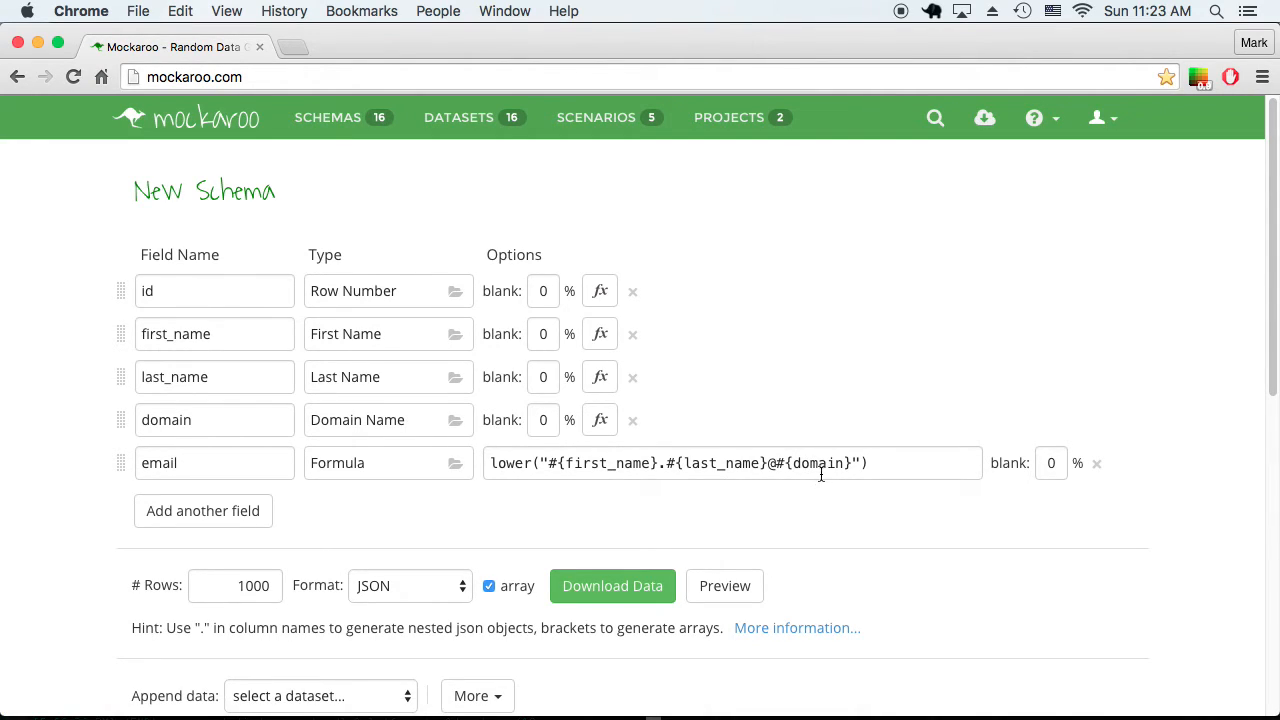
mouse_move(497, 477)
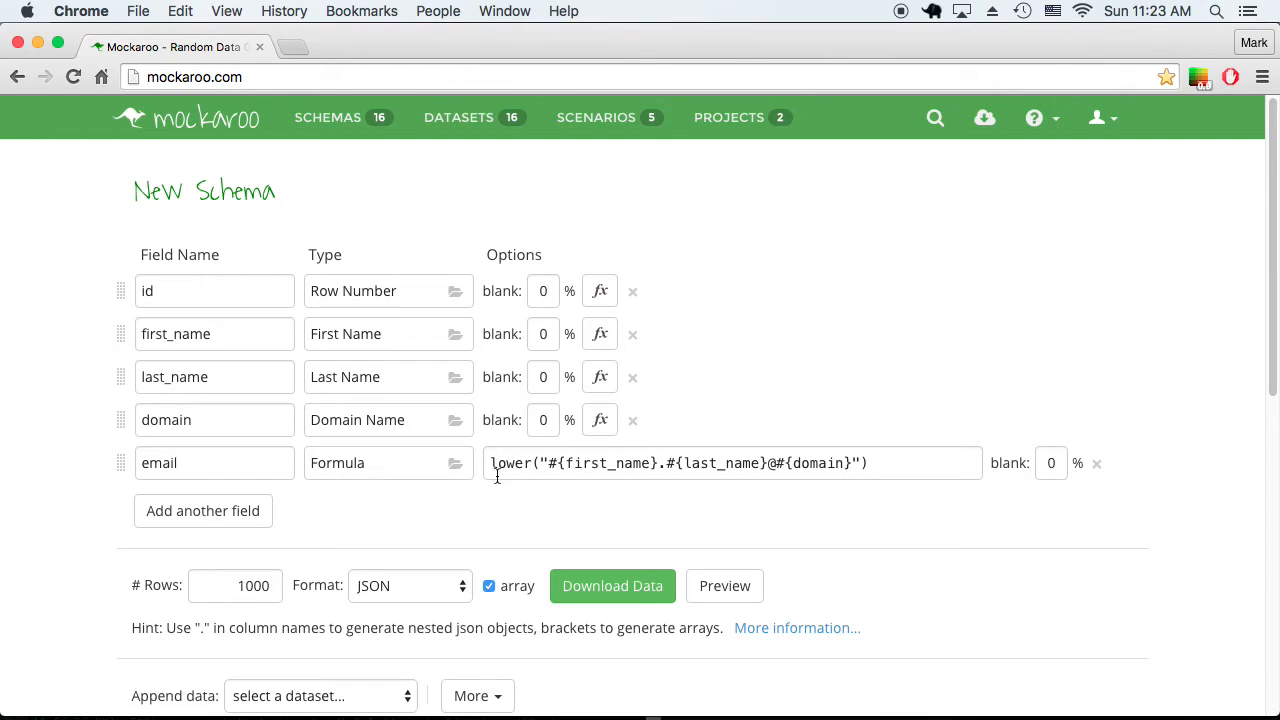
Rename domain to __domain, use #{__domain} in the email formula, and preview.
click(236, 420)
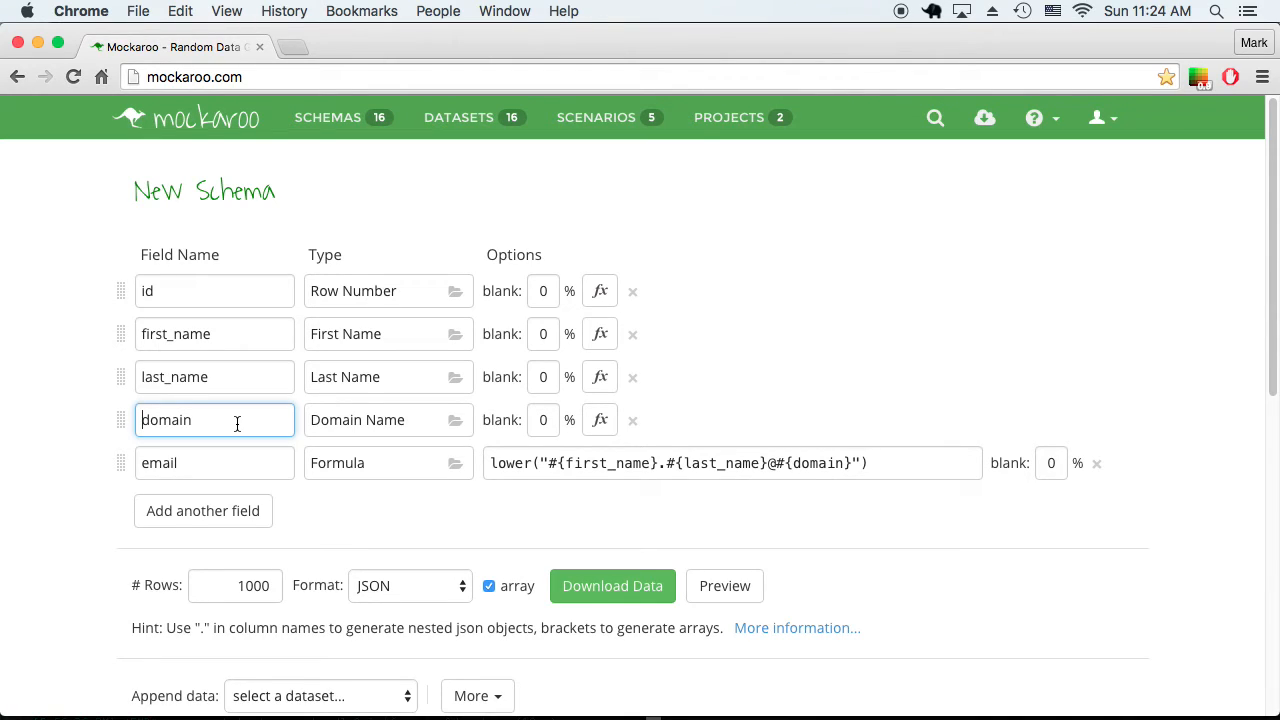
text(__)
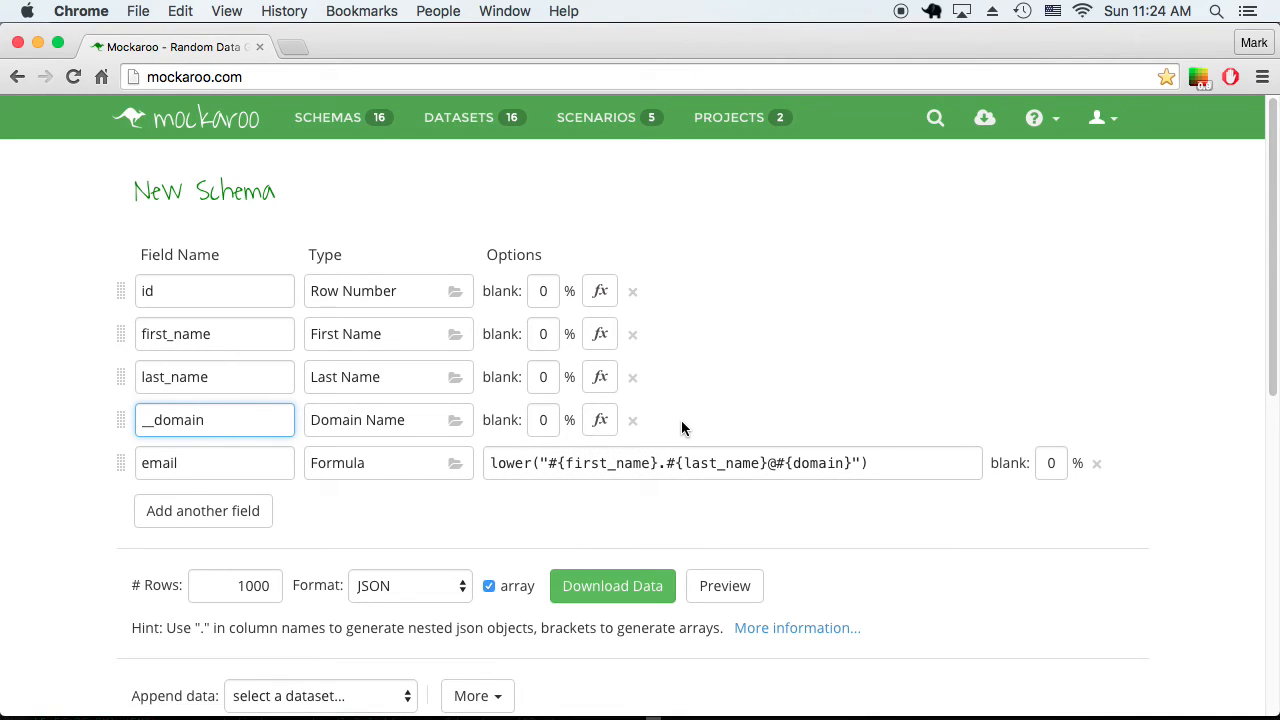
click(732, 463)
text(__)
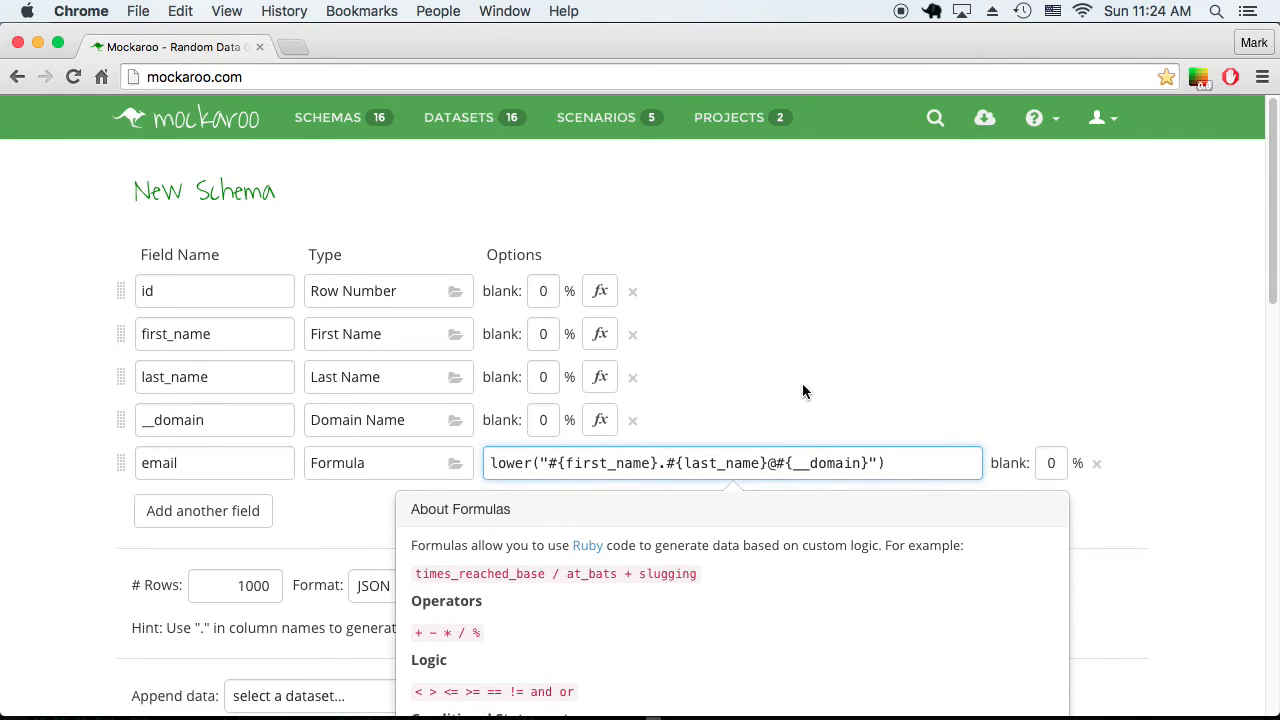
click(663, 526)
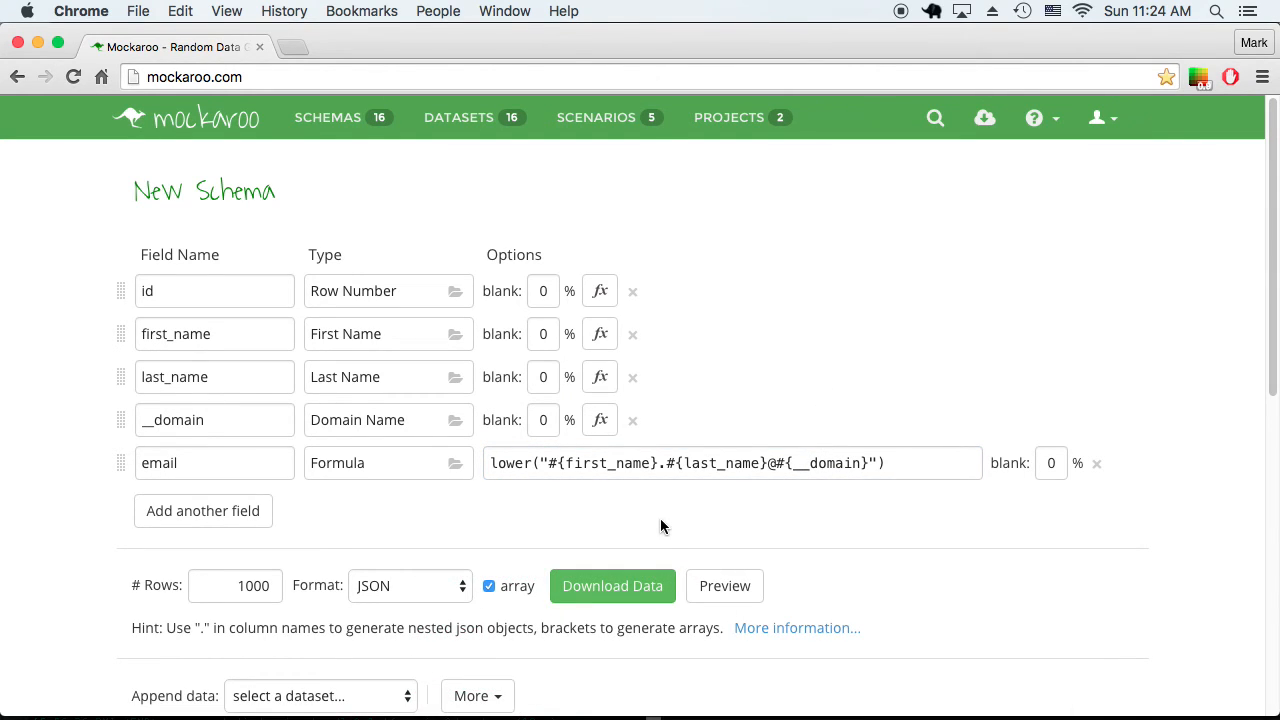
click(724, 586)
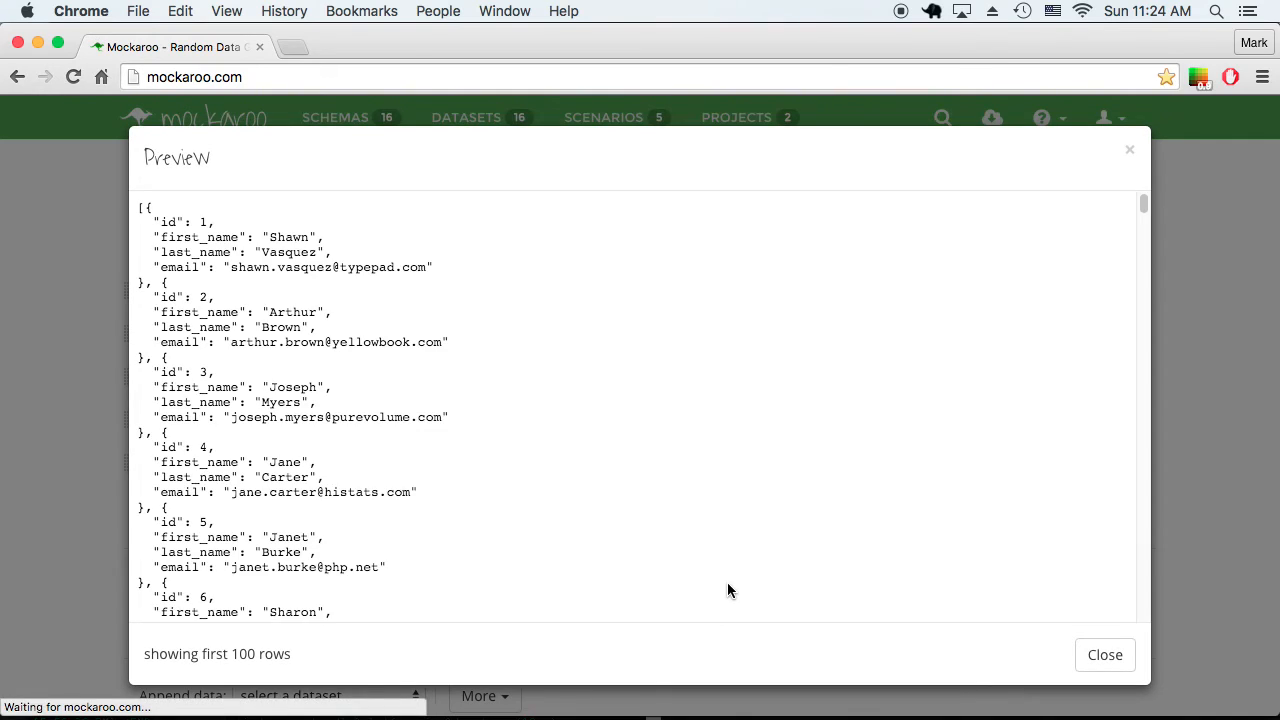